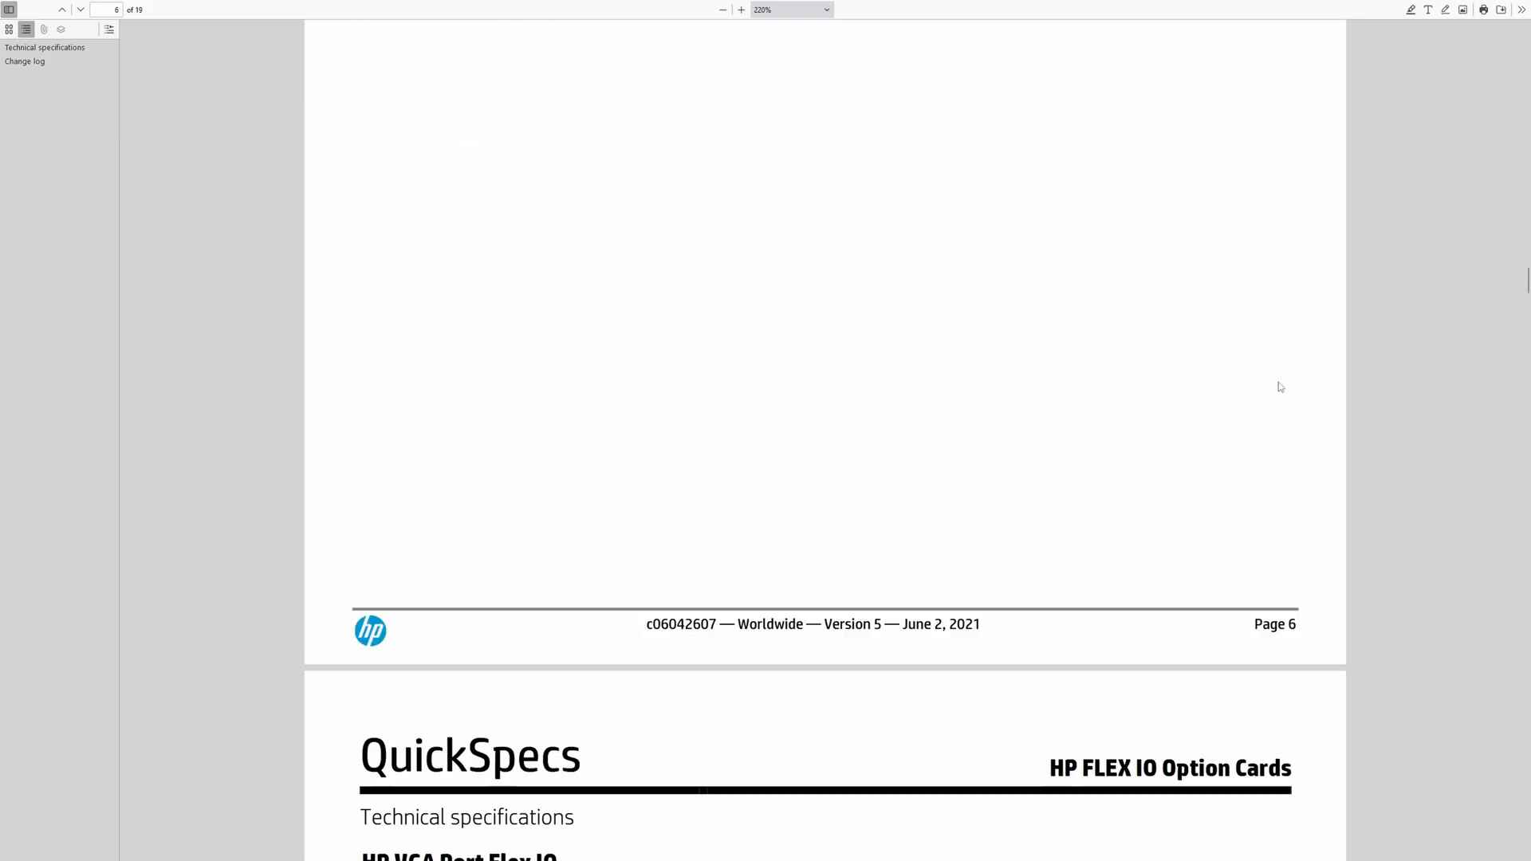
- Browse down the Flex IO option-cards sheet before reaching the QuickSpecs Processors table
scroll("down", 3)
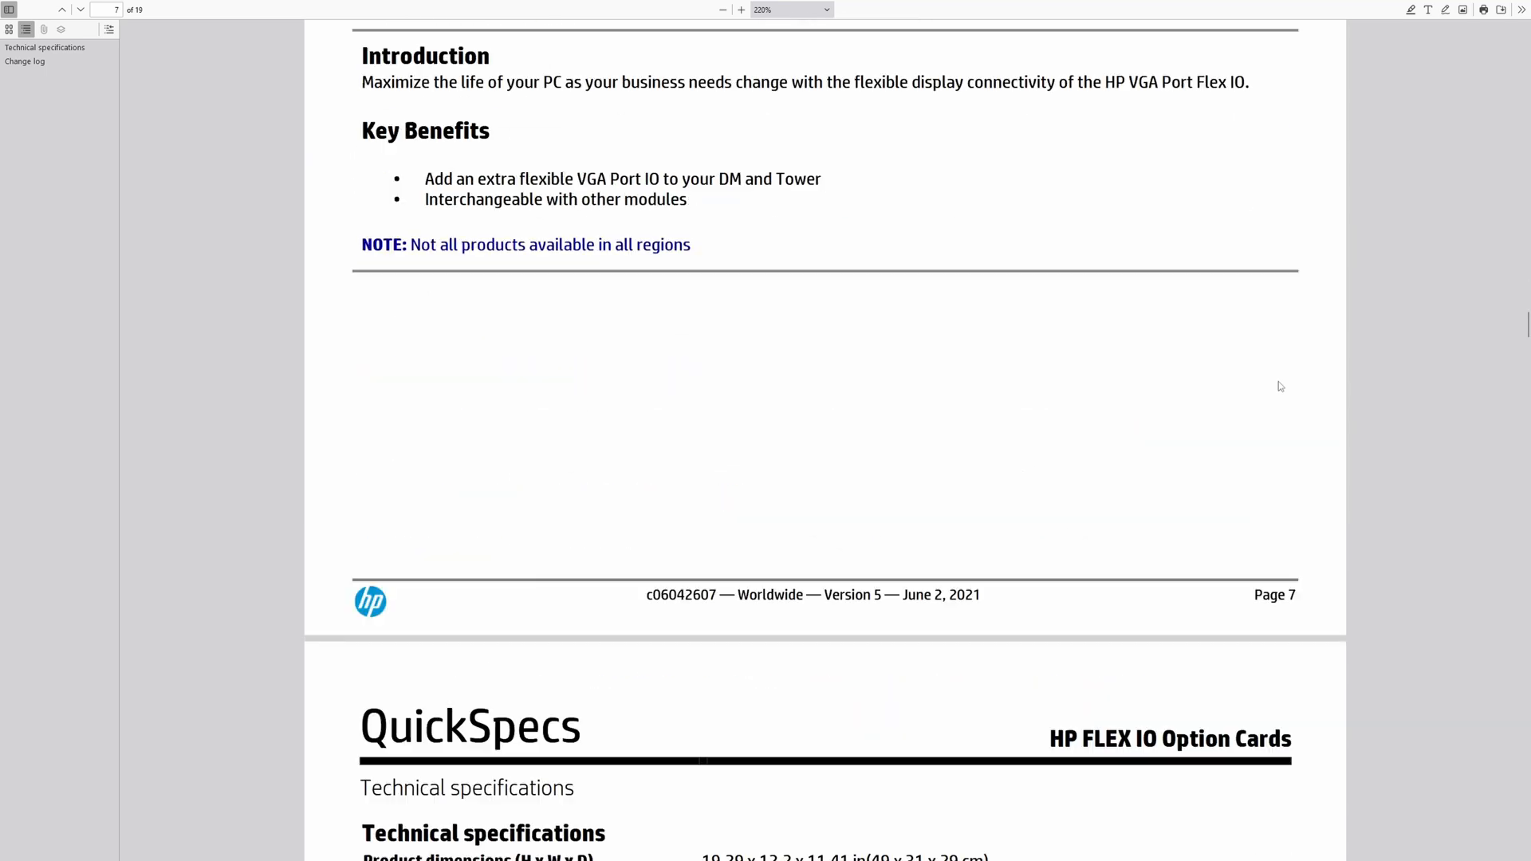
scroll("down", 3)
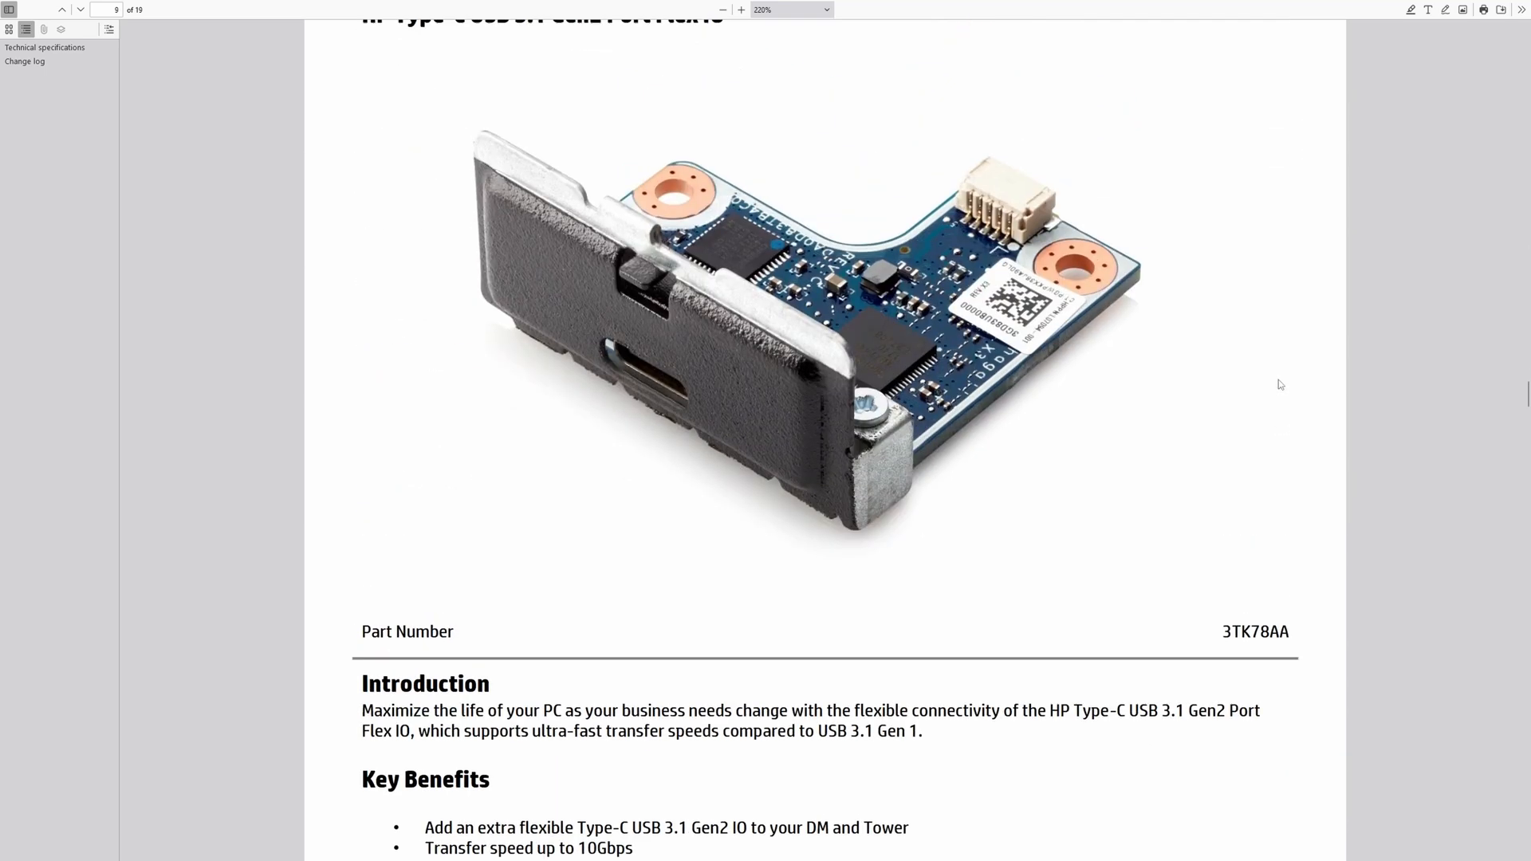
scroll("down", 3)
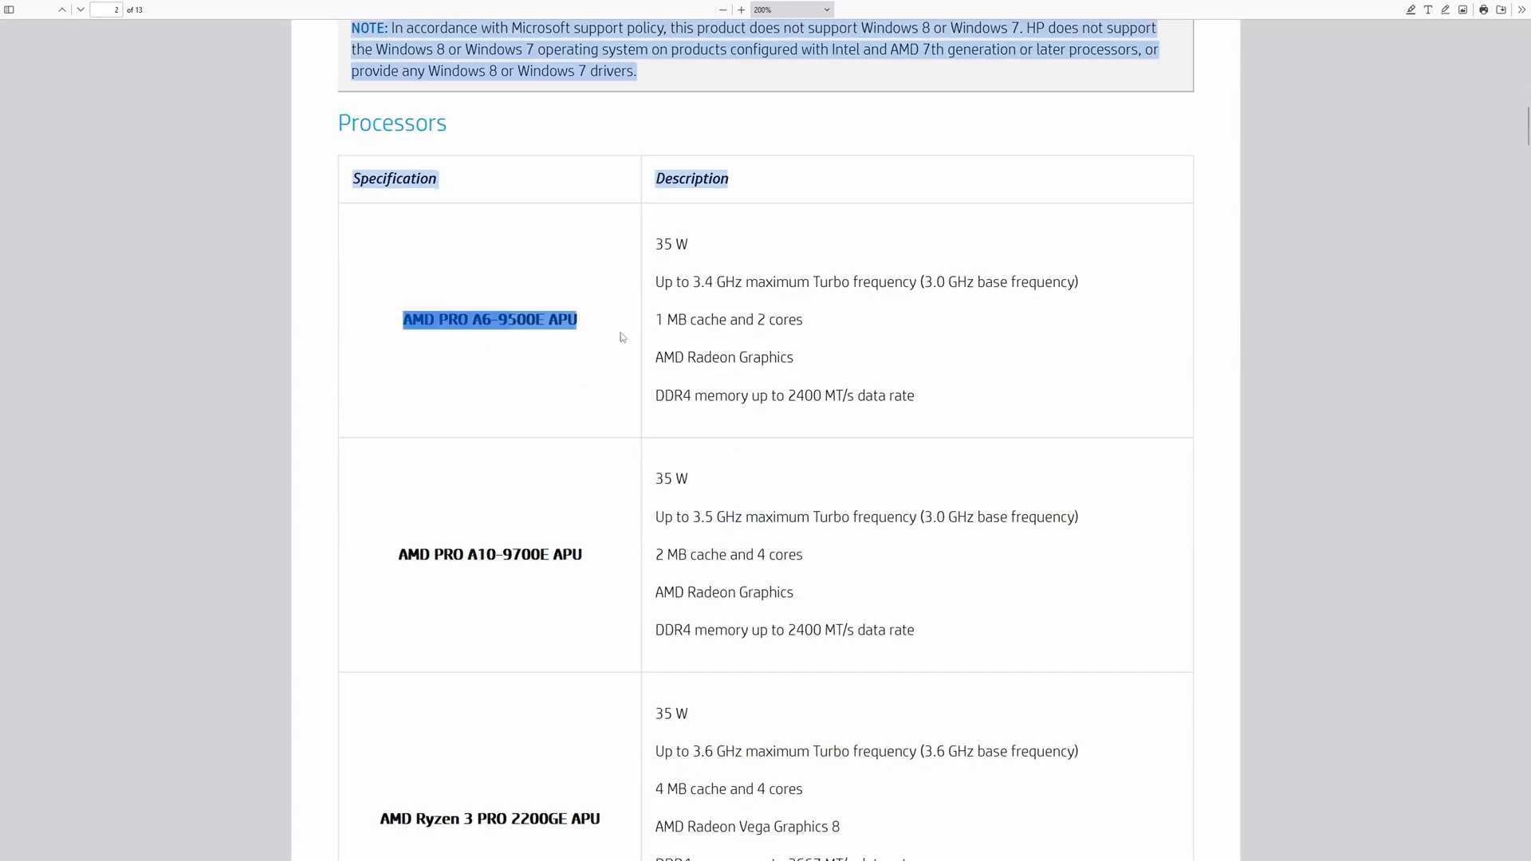
- Scroll past the Processors, Memory and Graphics tables down to the Storage drive options
scroll("down", 3)
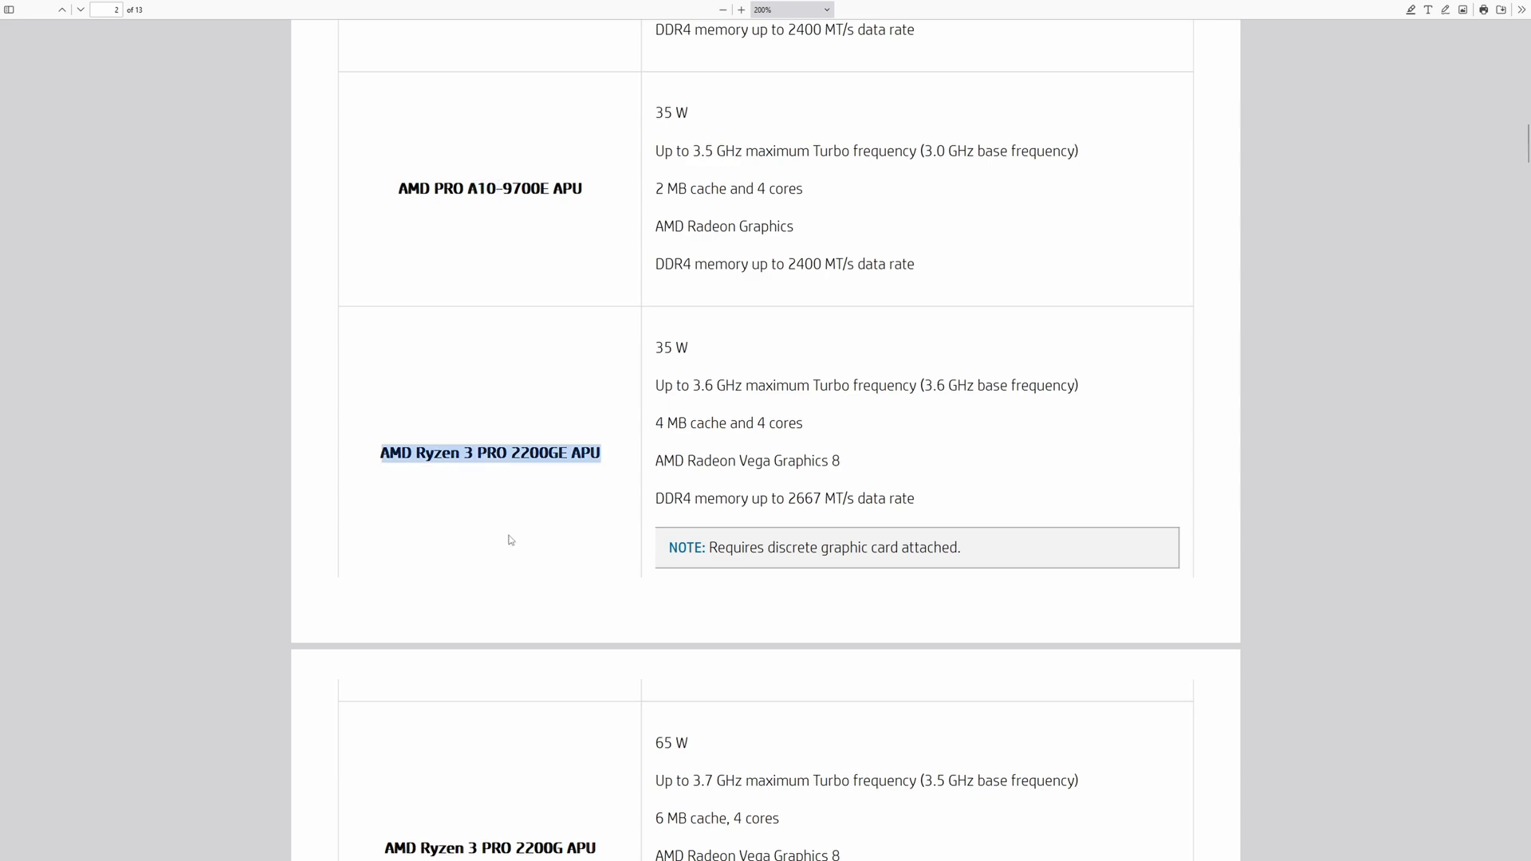
scroll("down", 3)
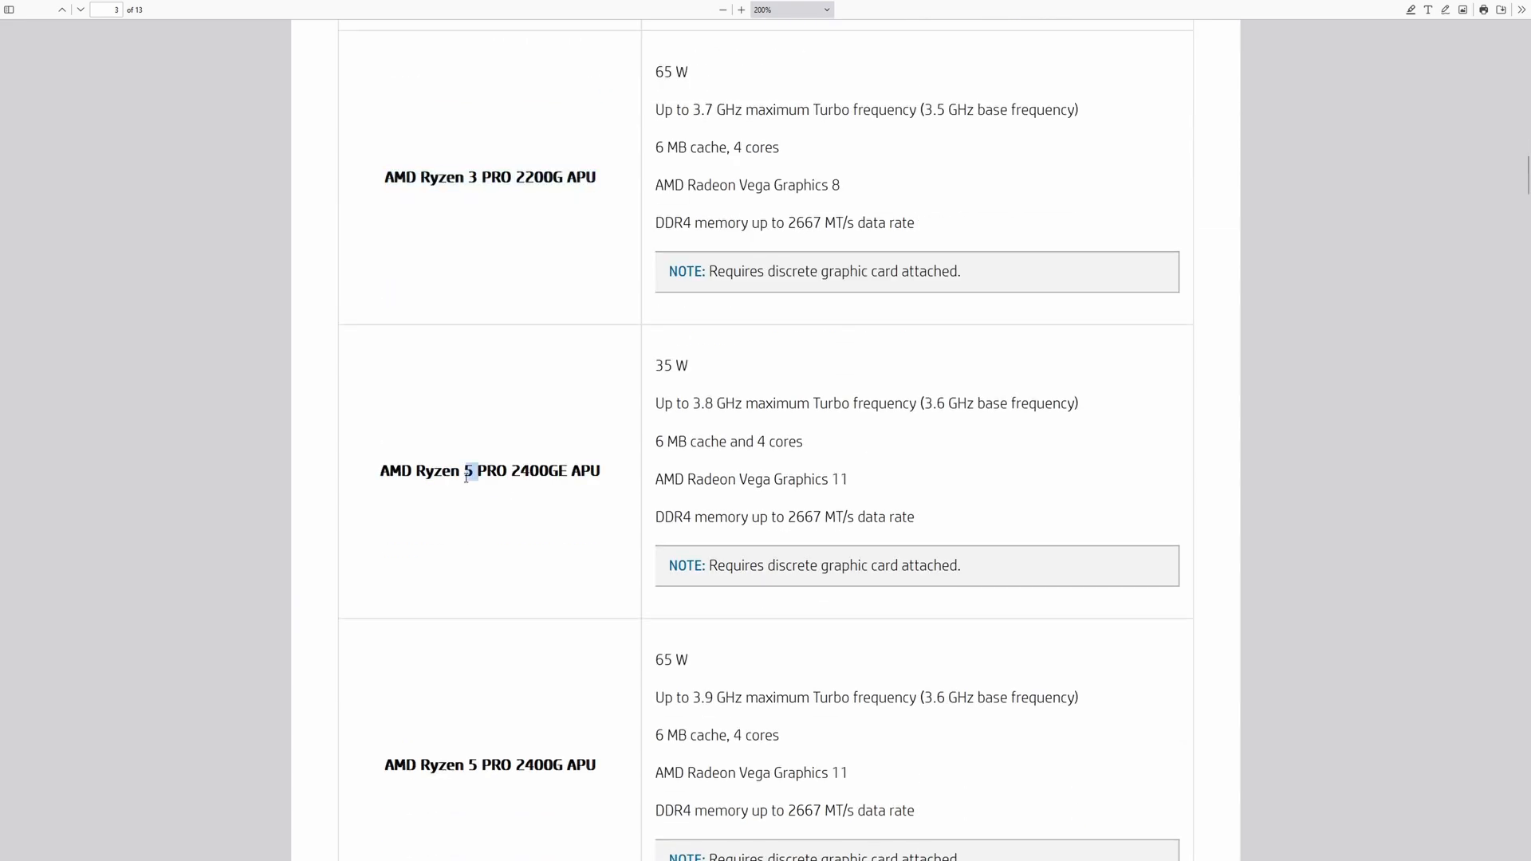
scroll("down", 3)
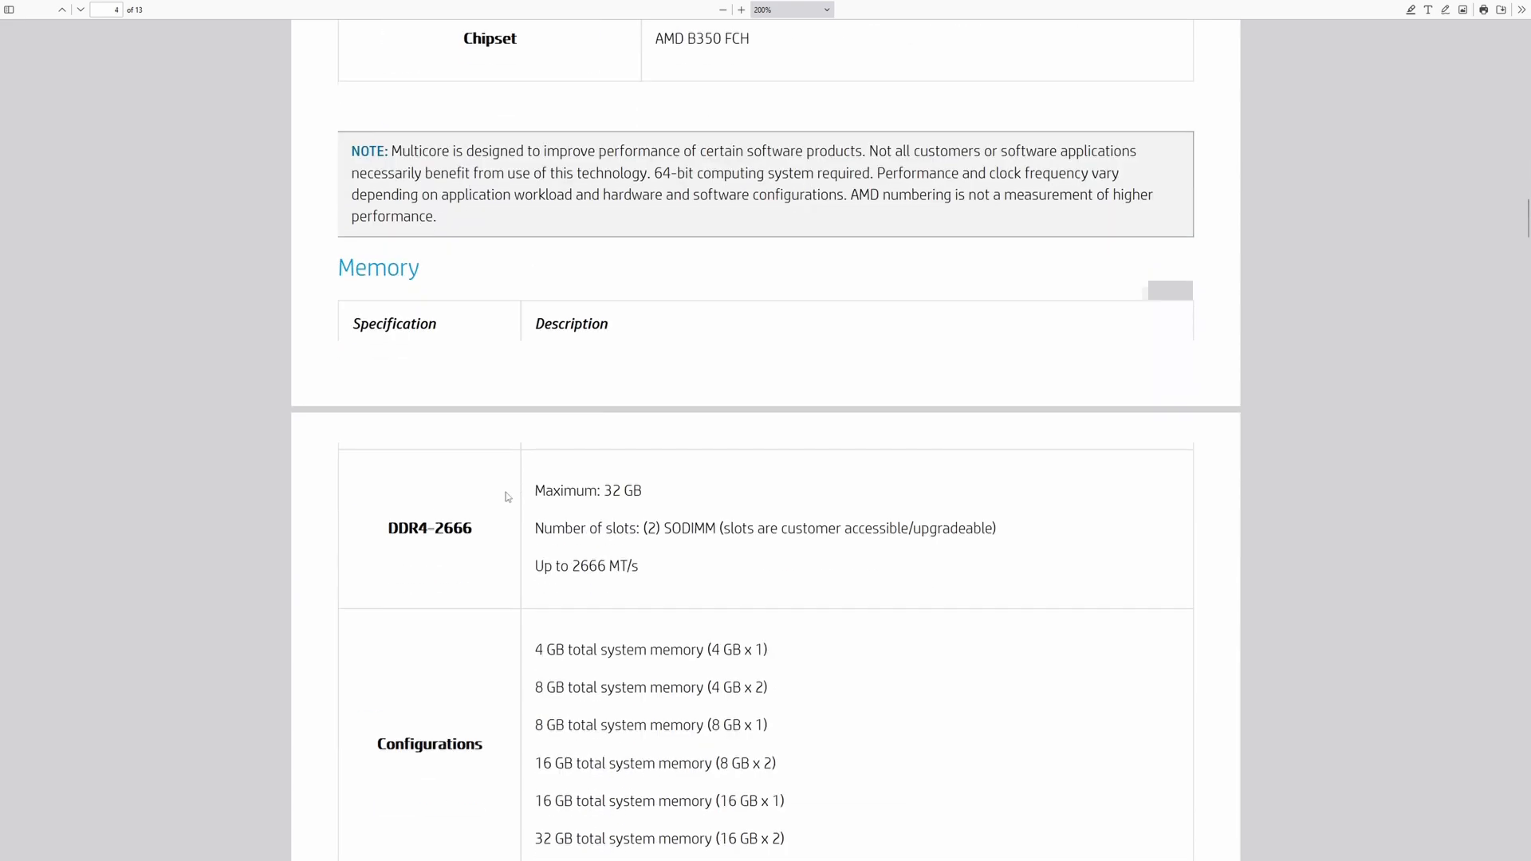
scroll("down", 3)
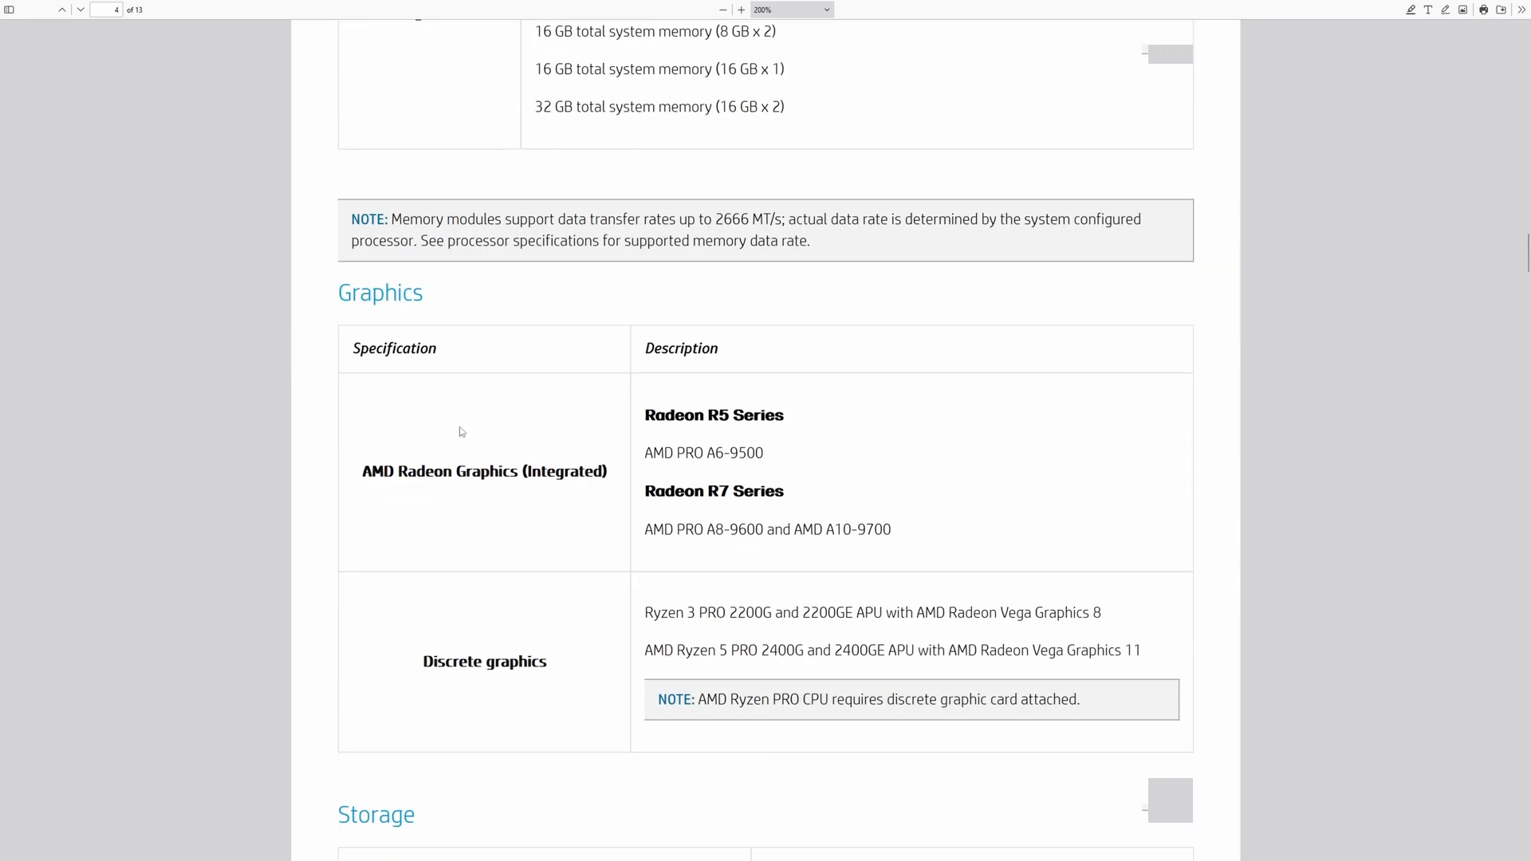
scroll("down", 3)
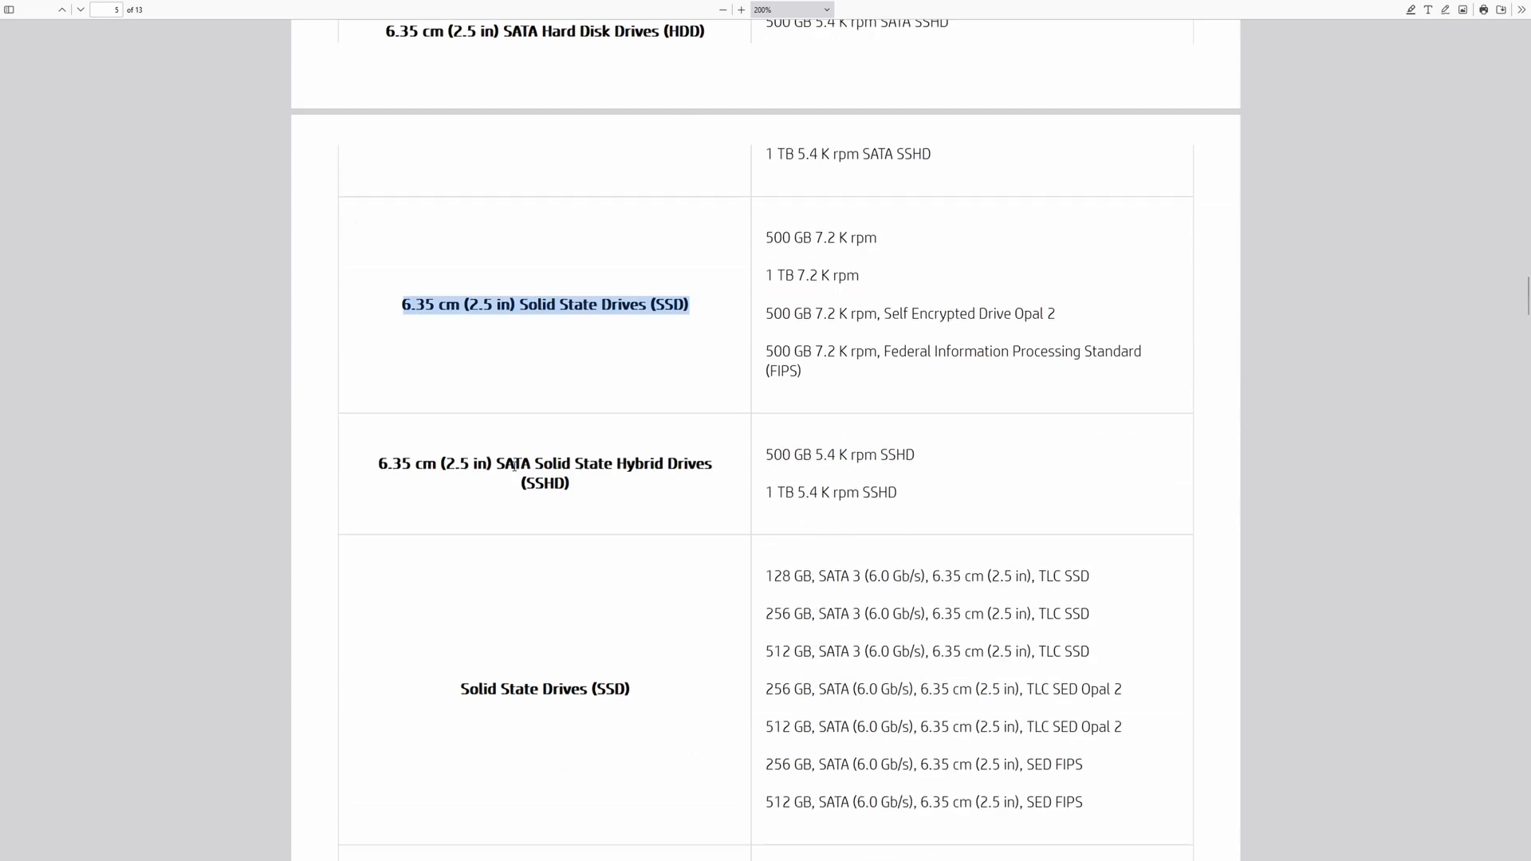
scroll("down", 3)
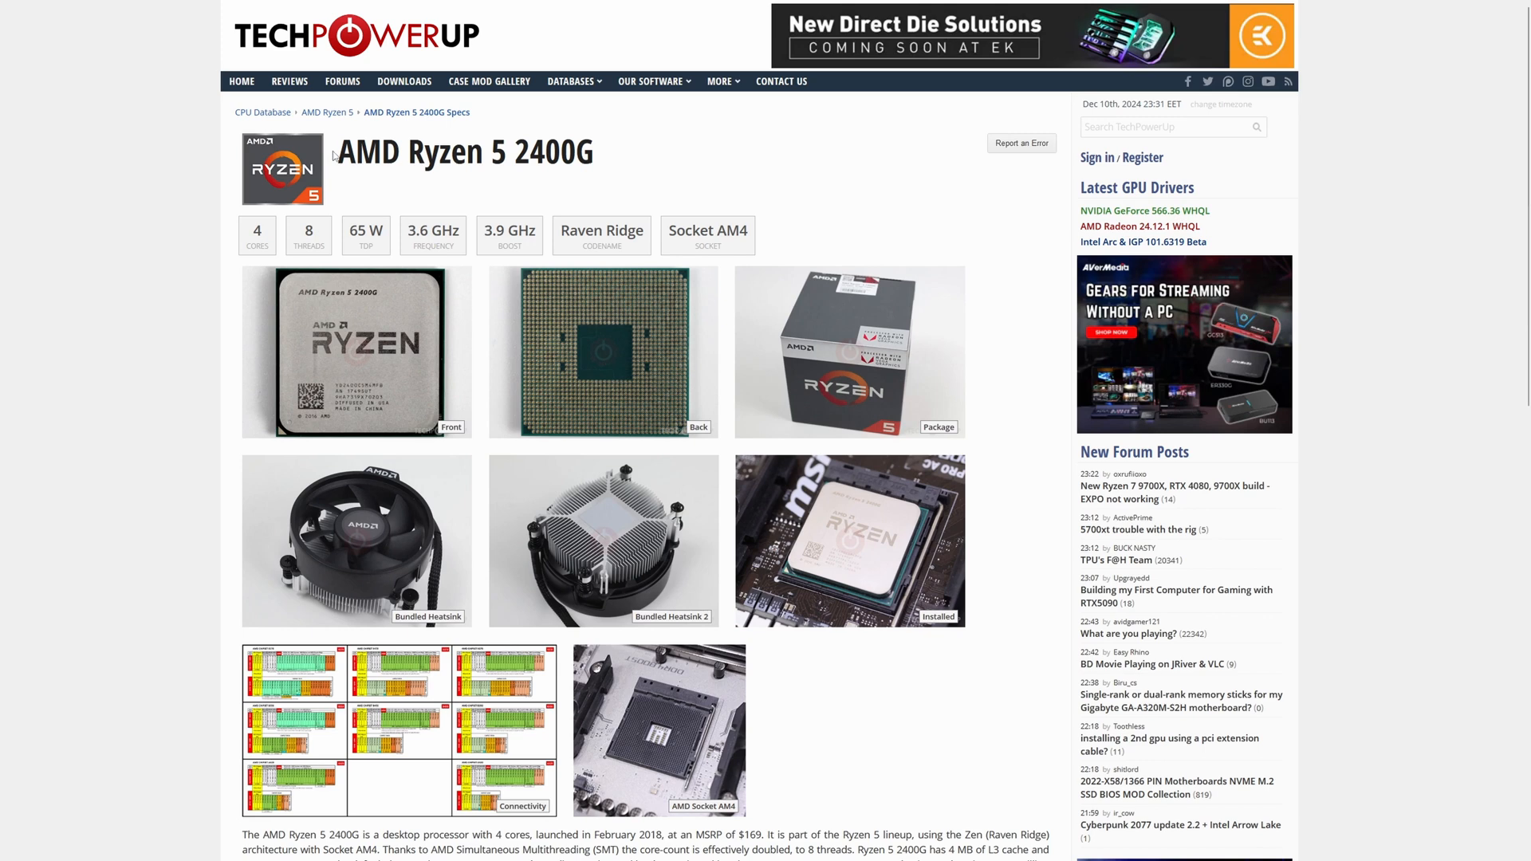
- Reach the Ryzen 5 2400G specification tables on the TechPowerUp page
triple_click(464, 150)
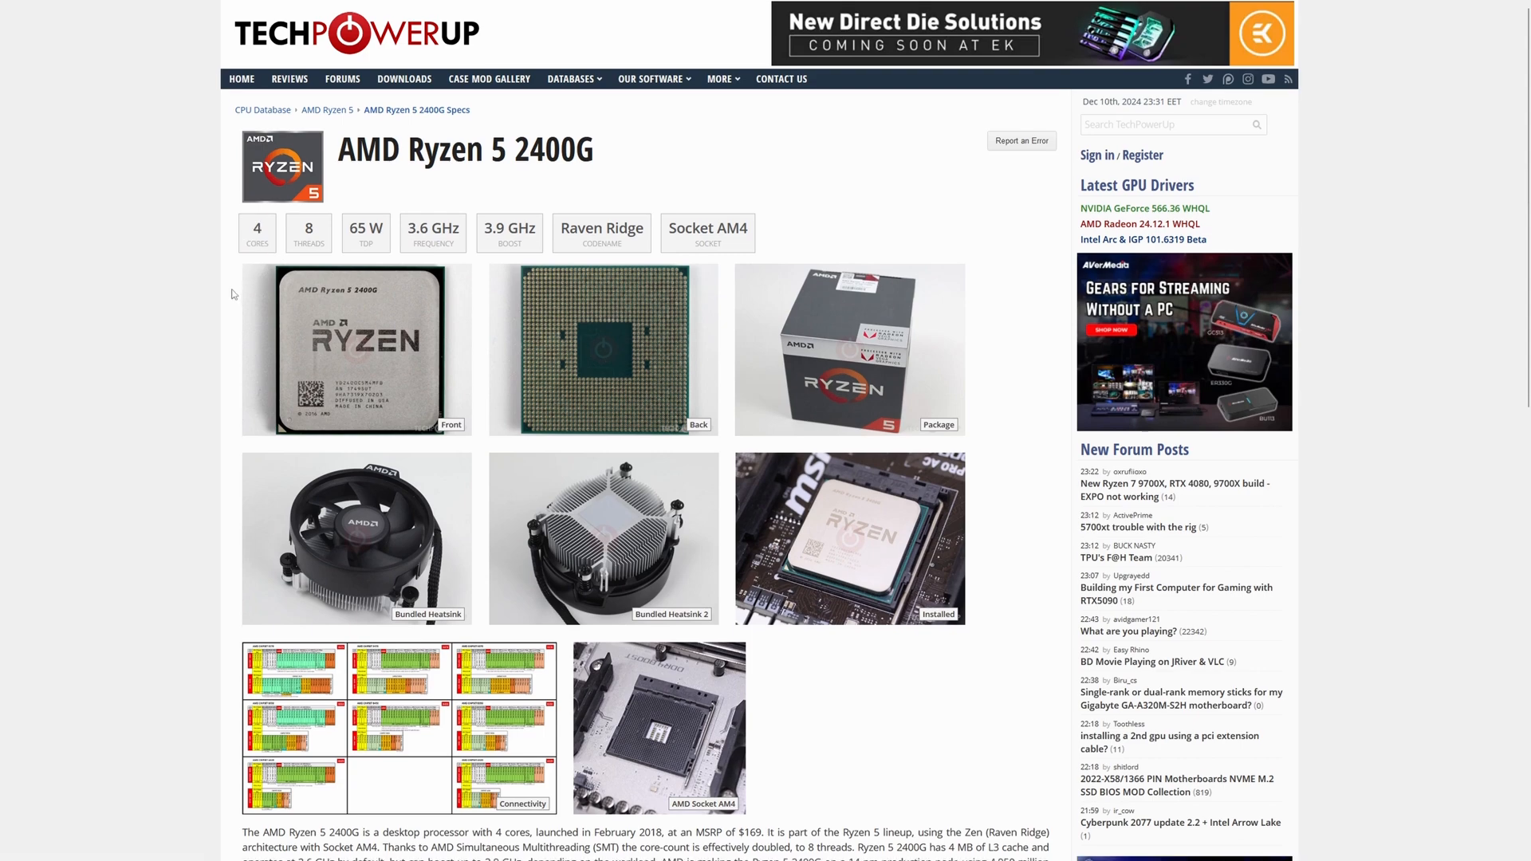
scroll("down", 3)
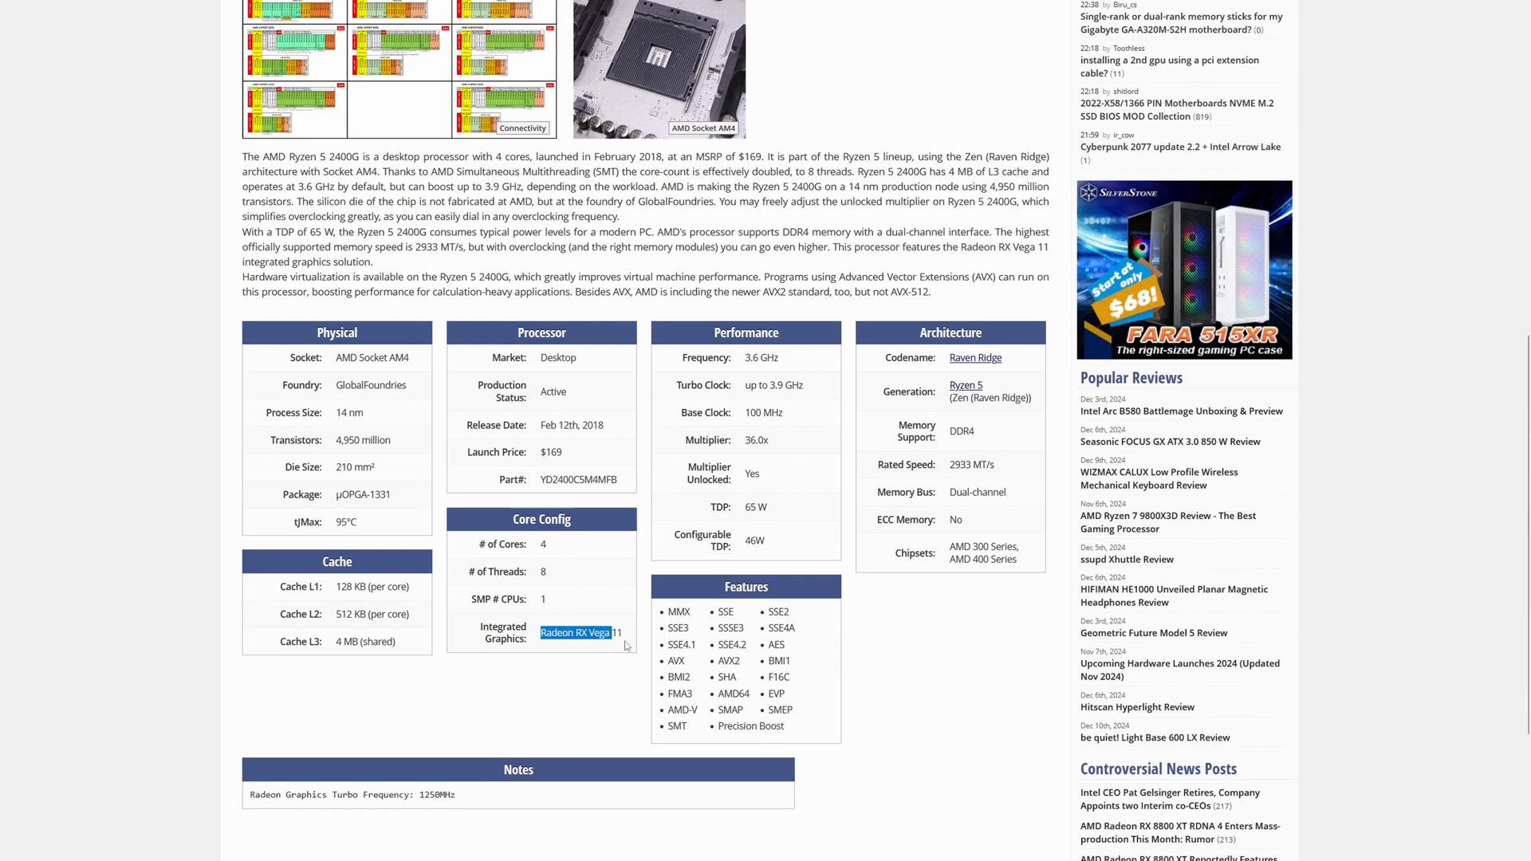
scroll("down", 3)
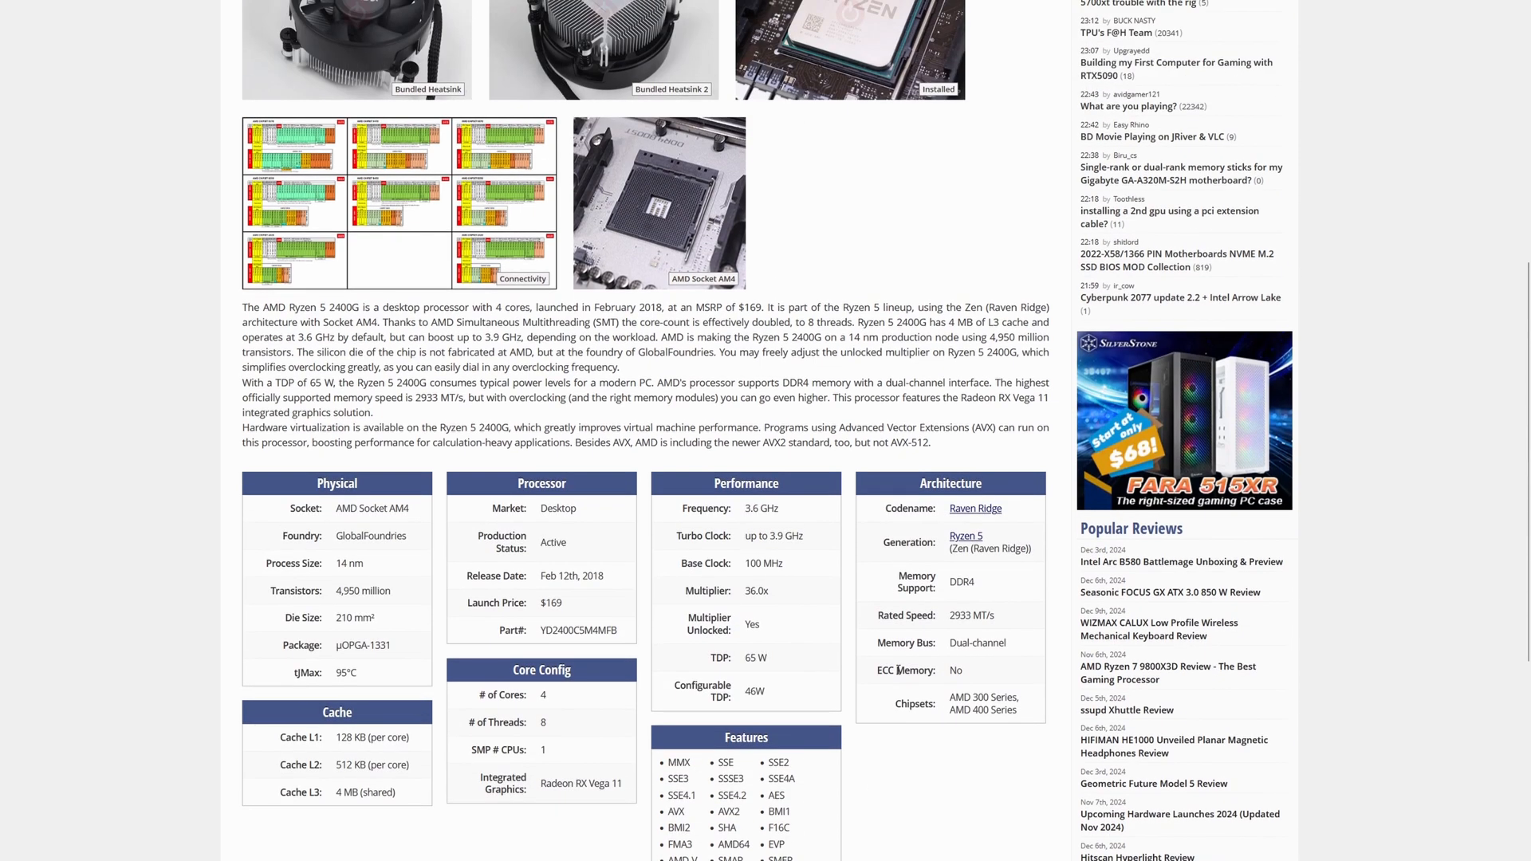
scroll("down", 3)
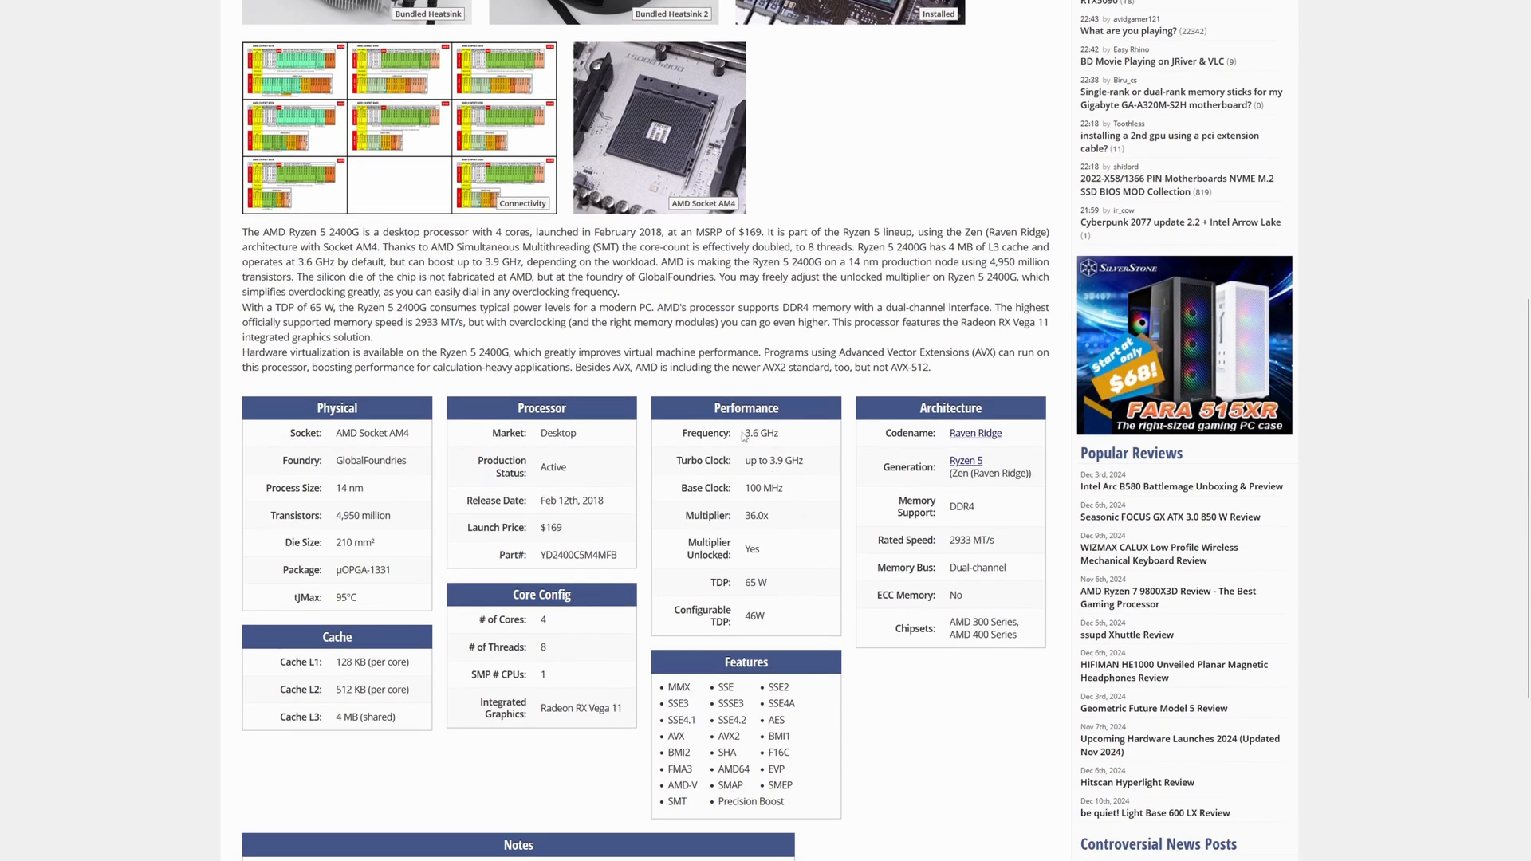
- Highlight the 3.6 GHz base frequency and the 8-thread count in the spec tables
double_click(759, 432)
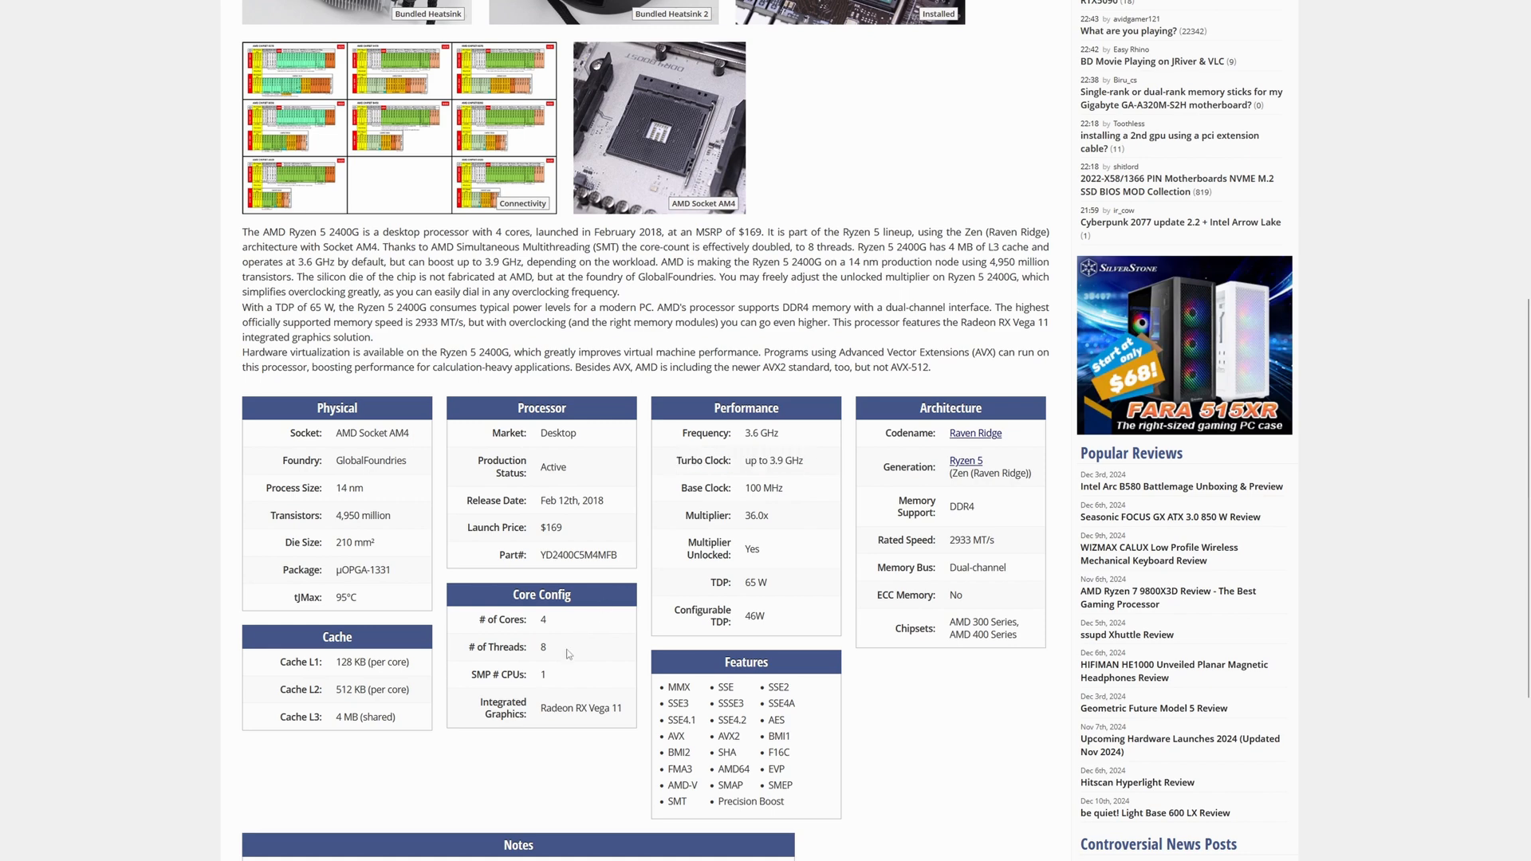
double_click(542, 646)
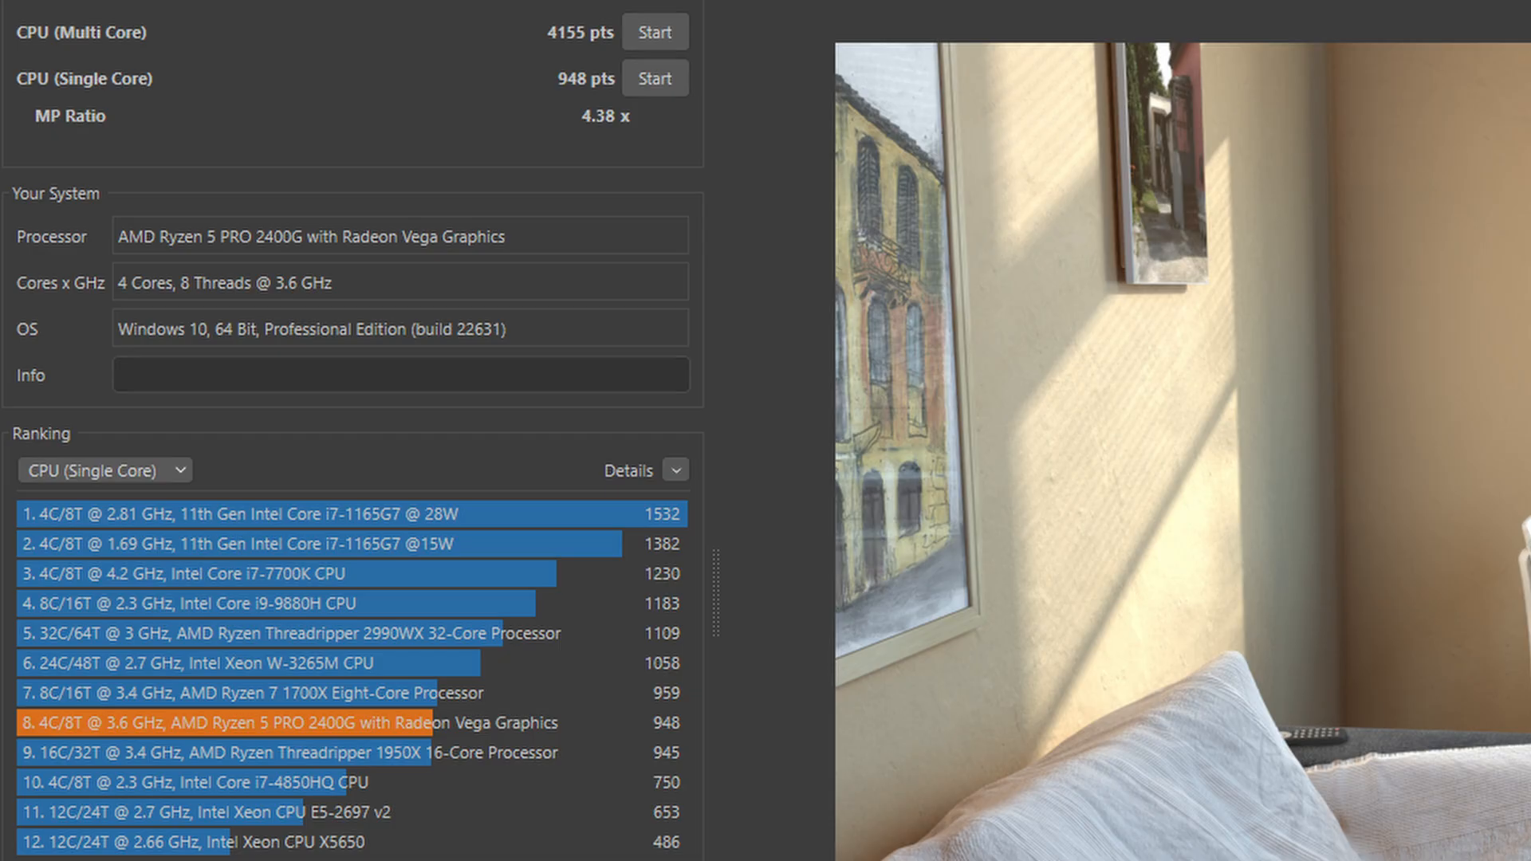
left_click(102, 468)
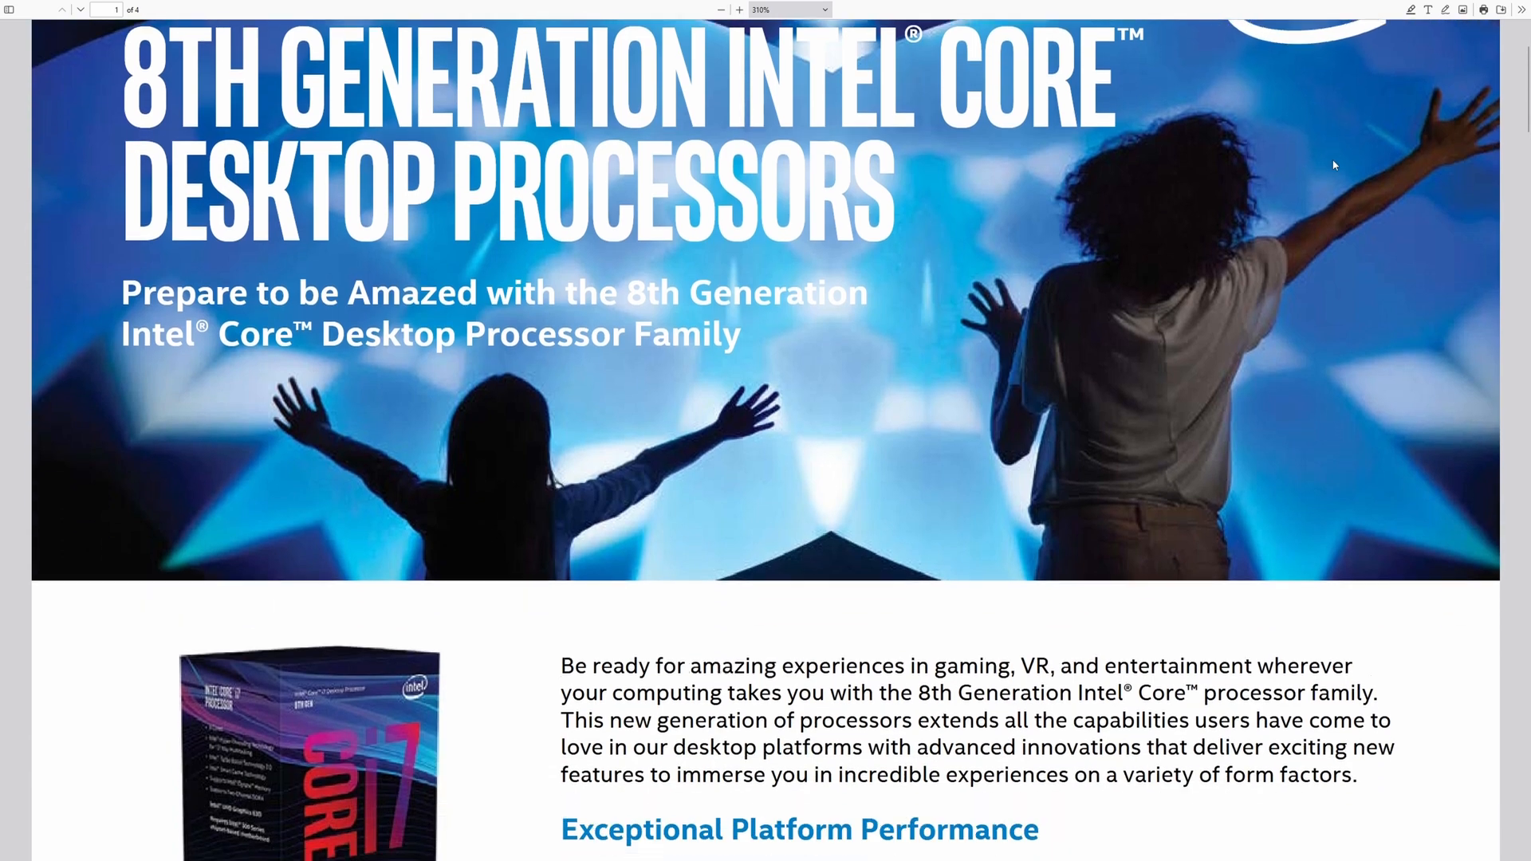
- Scroll through brochure pages 1 to 4 down to the Core i7/i5/i3 comparison table
scroll("down", 3)
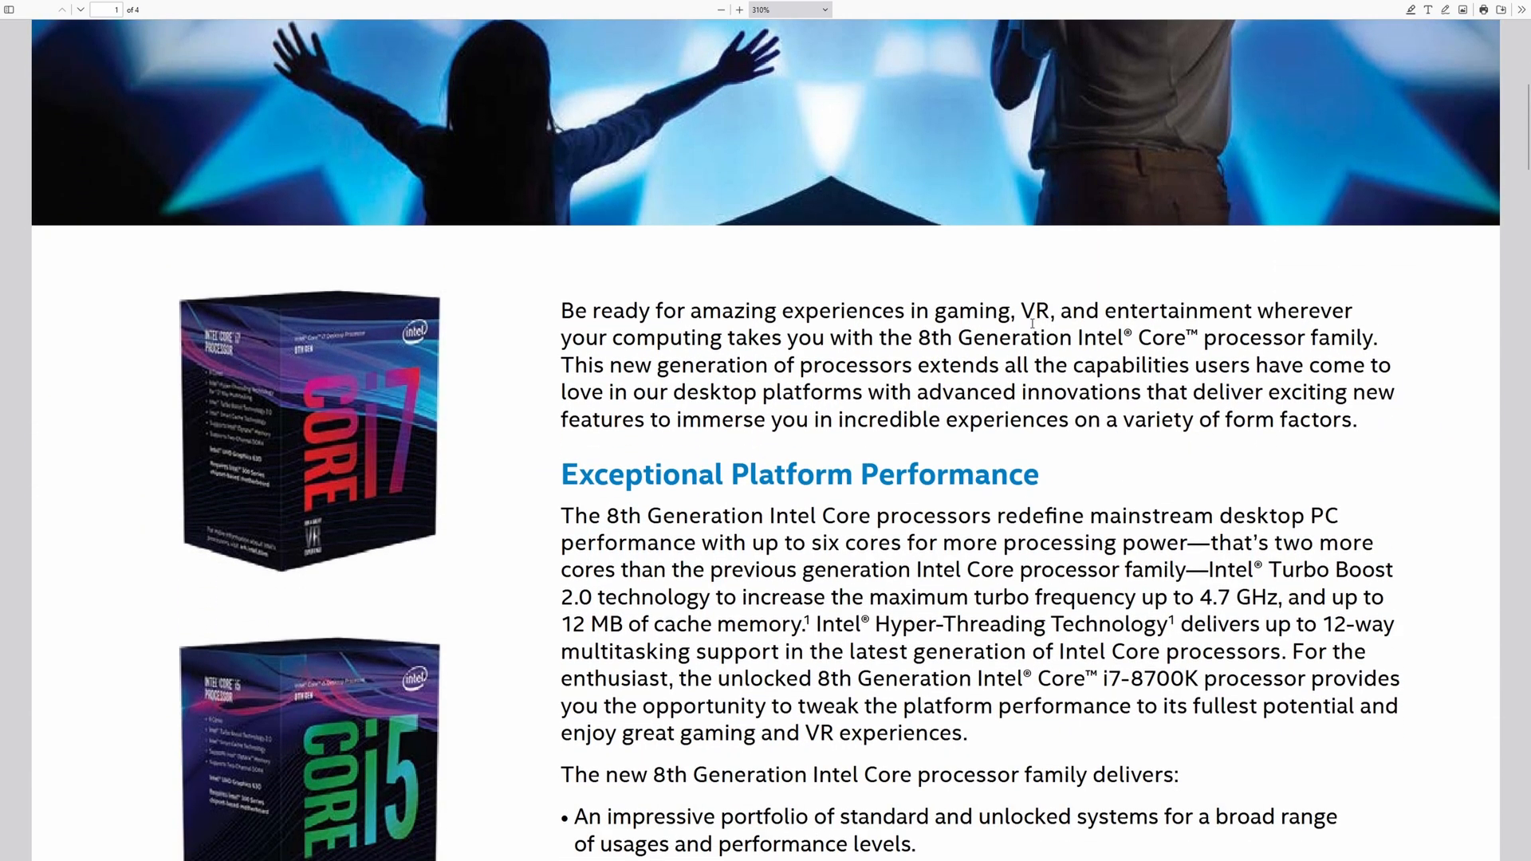
scroll("down", 3)
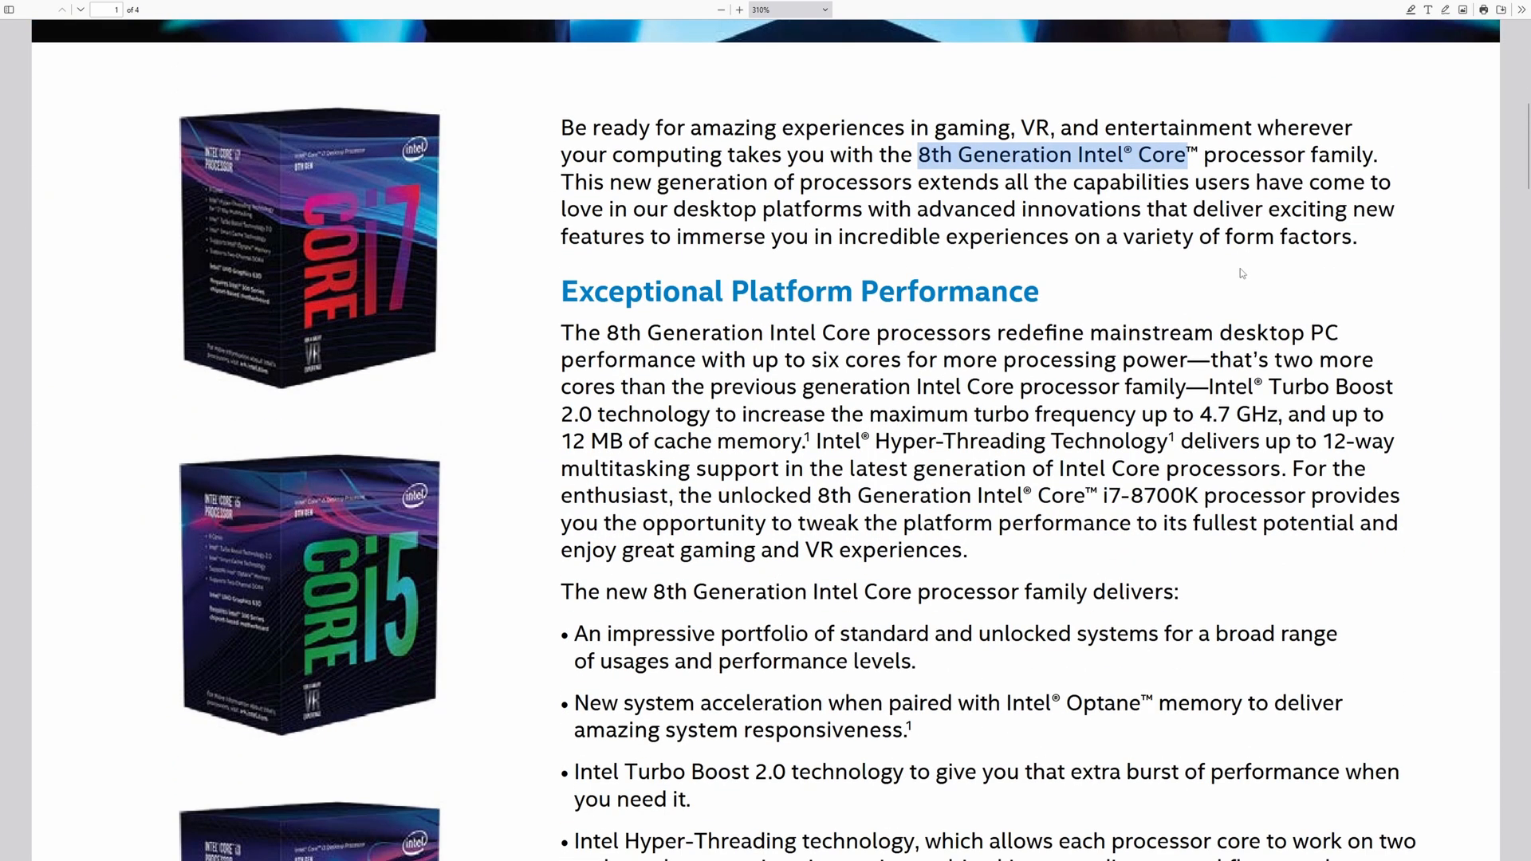
scroll("down", 3)
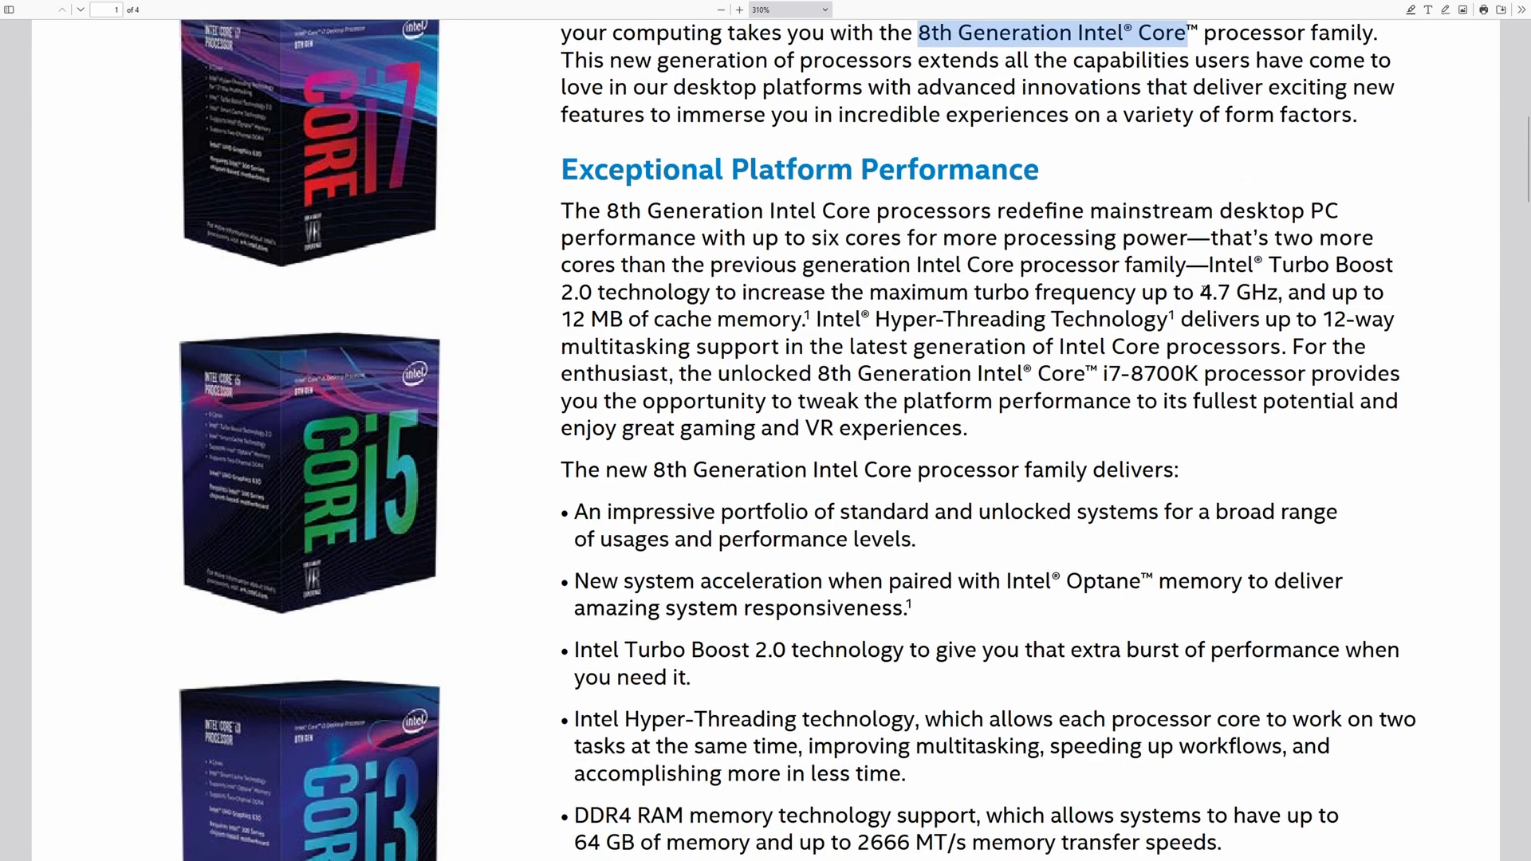
scroll("down", 3)
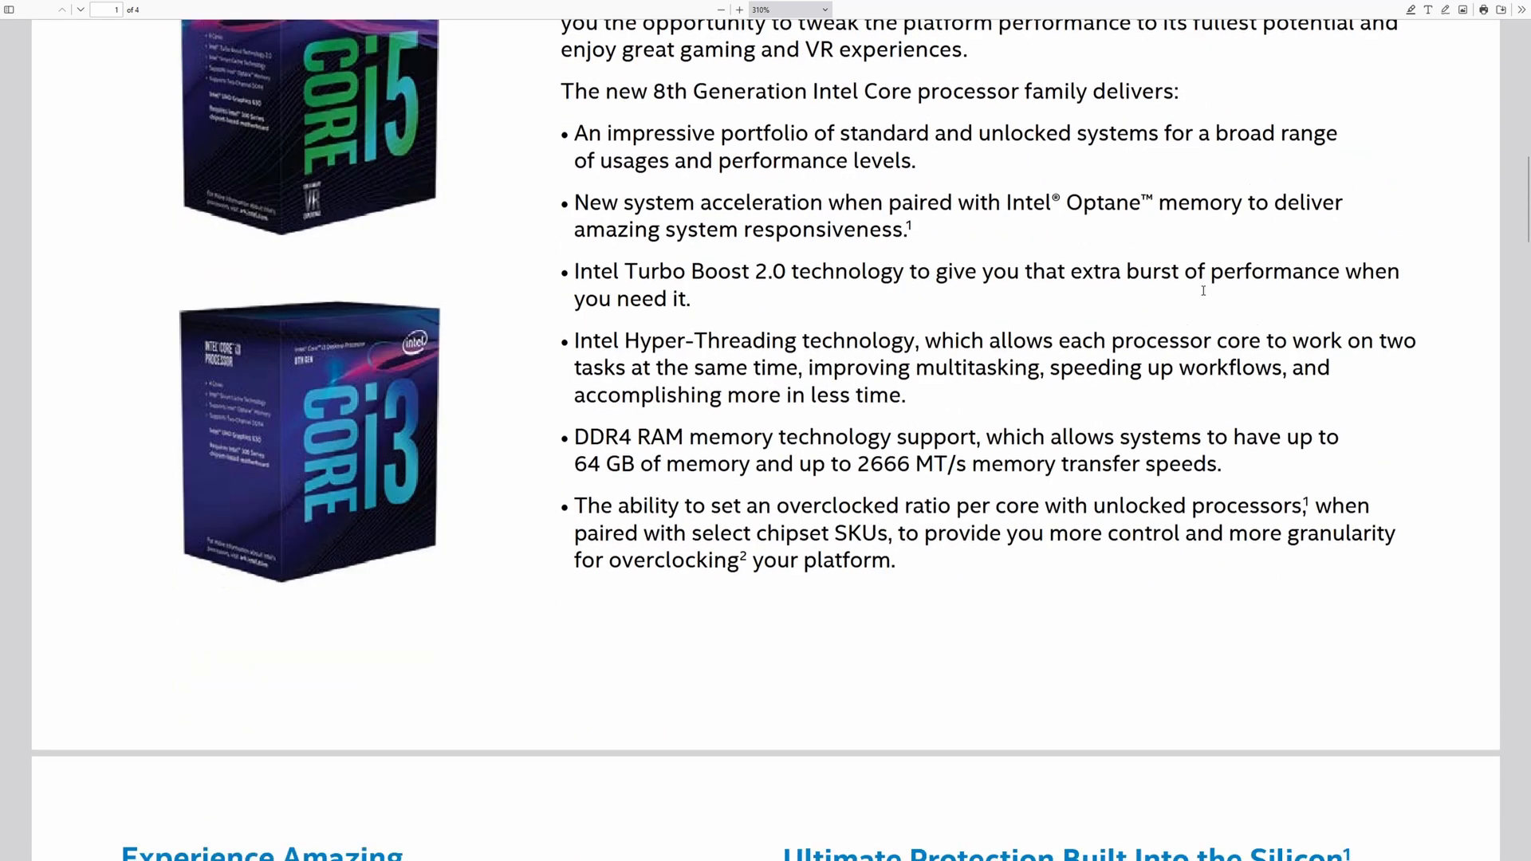
scroll("down", 3)
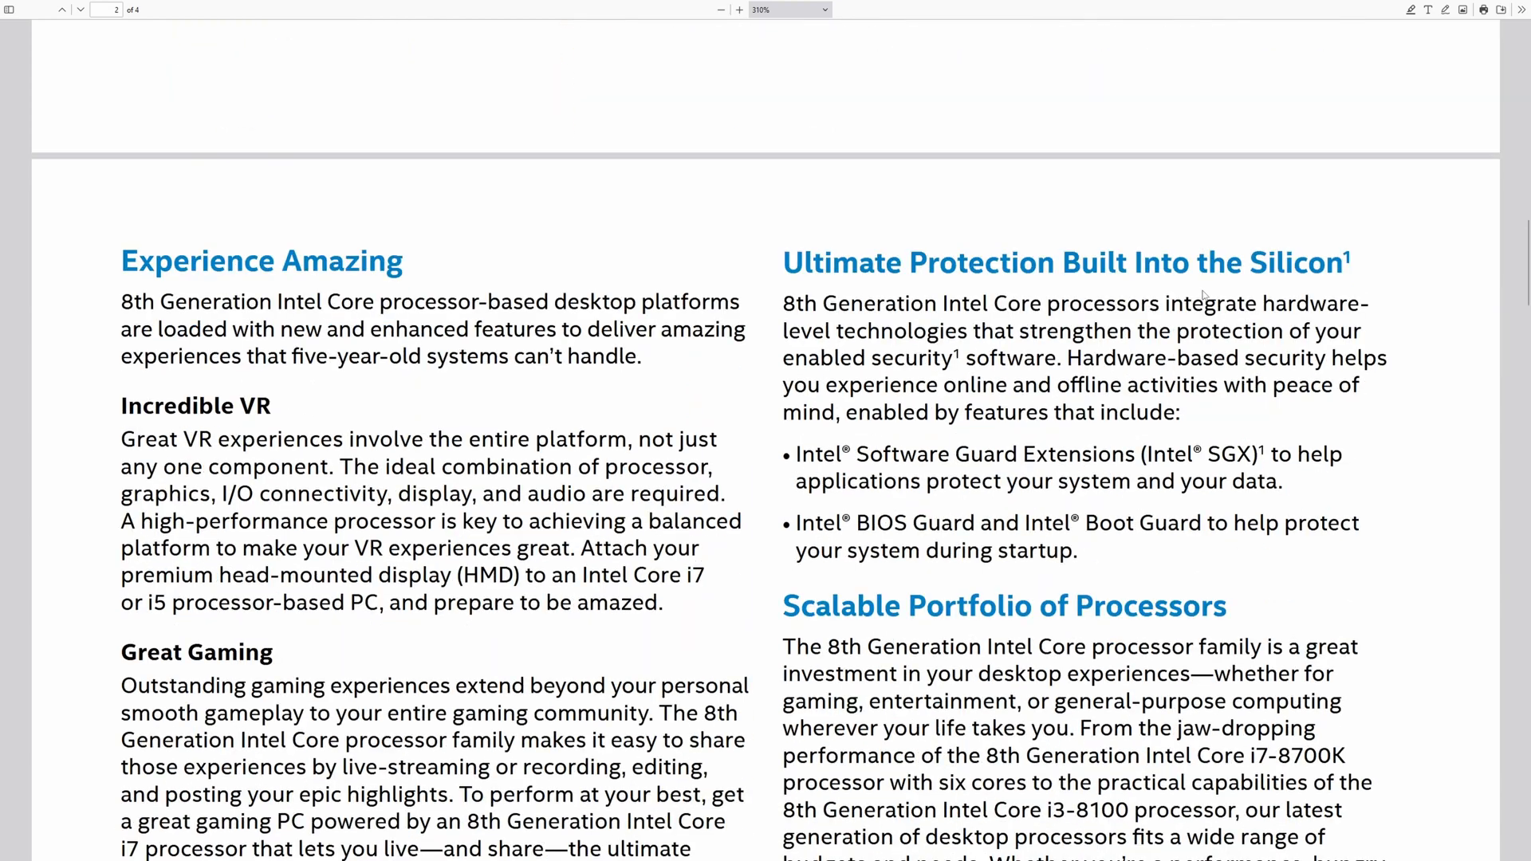
scroll("down", 3)
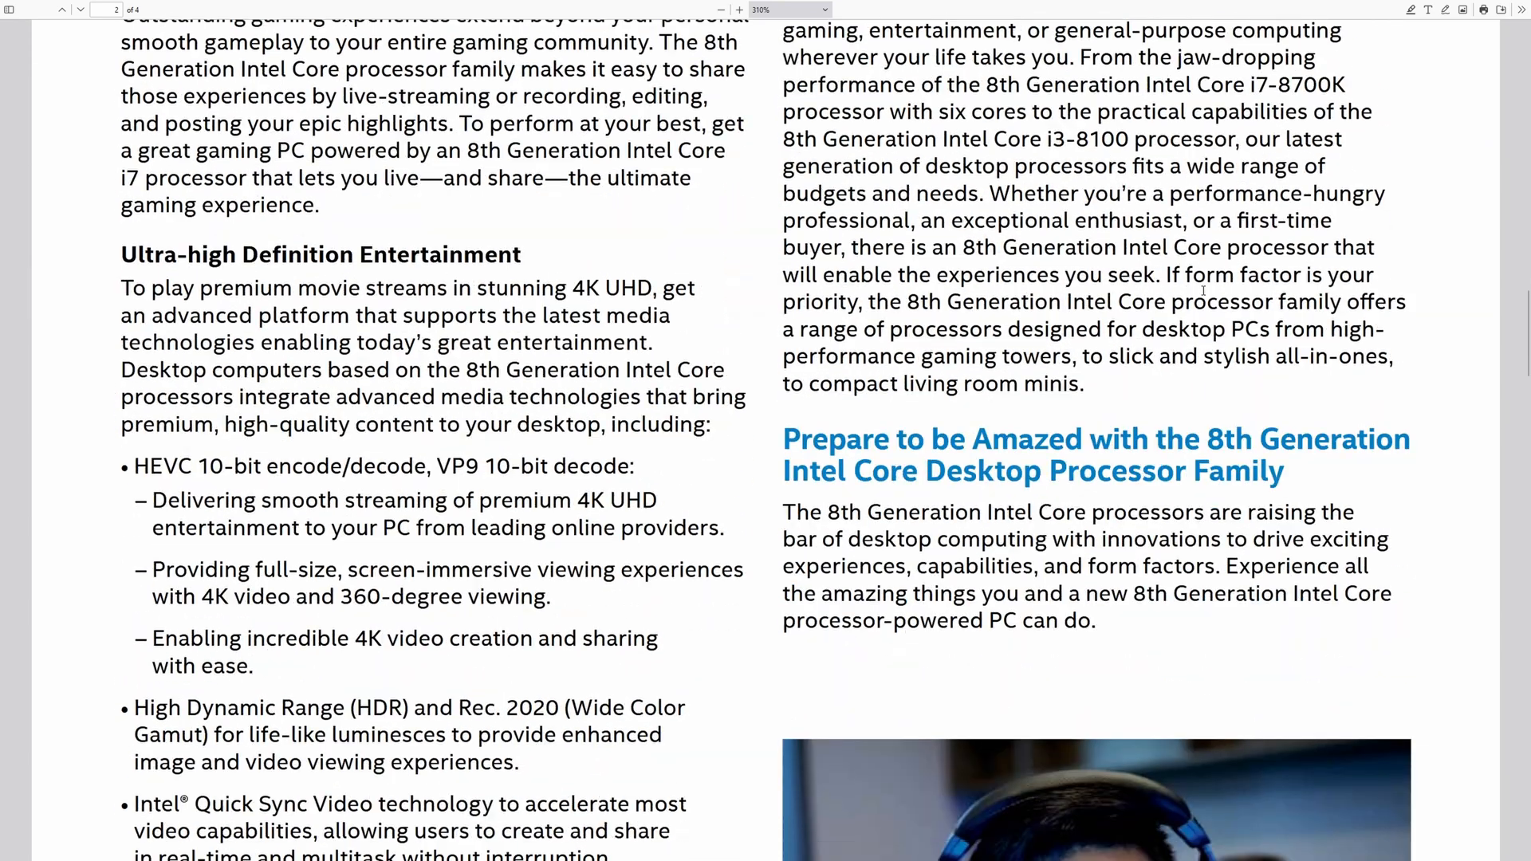
scroll("down", 3)
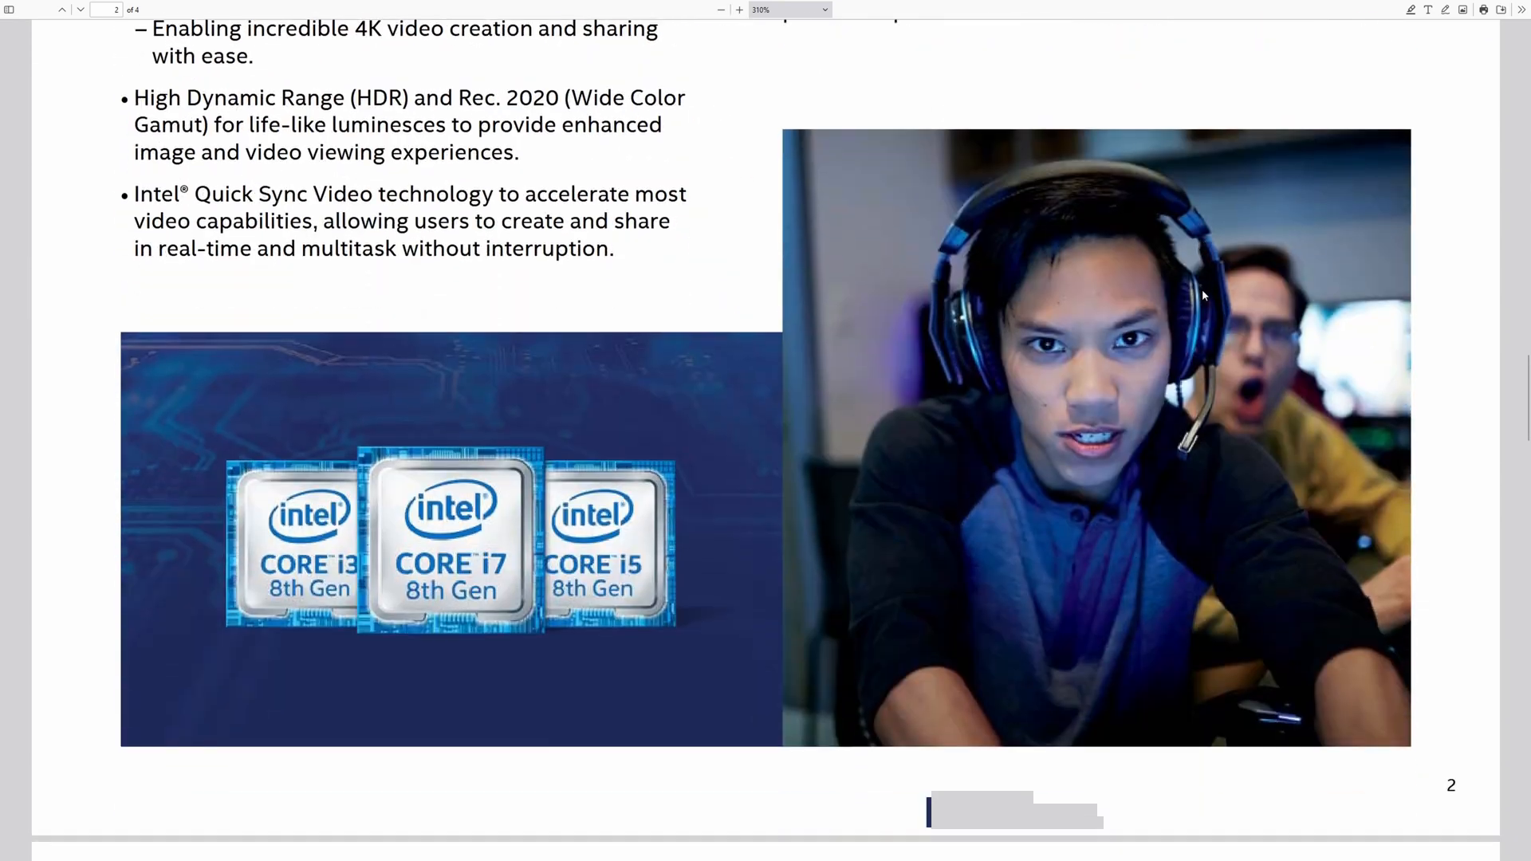
scroll("down", 3)
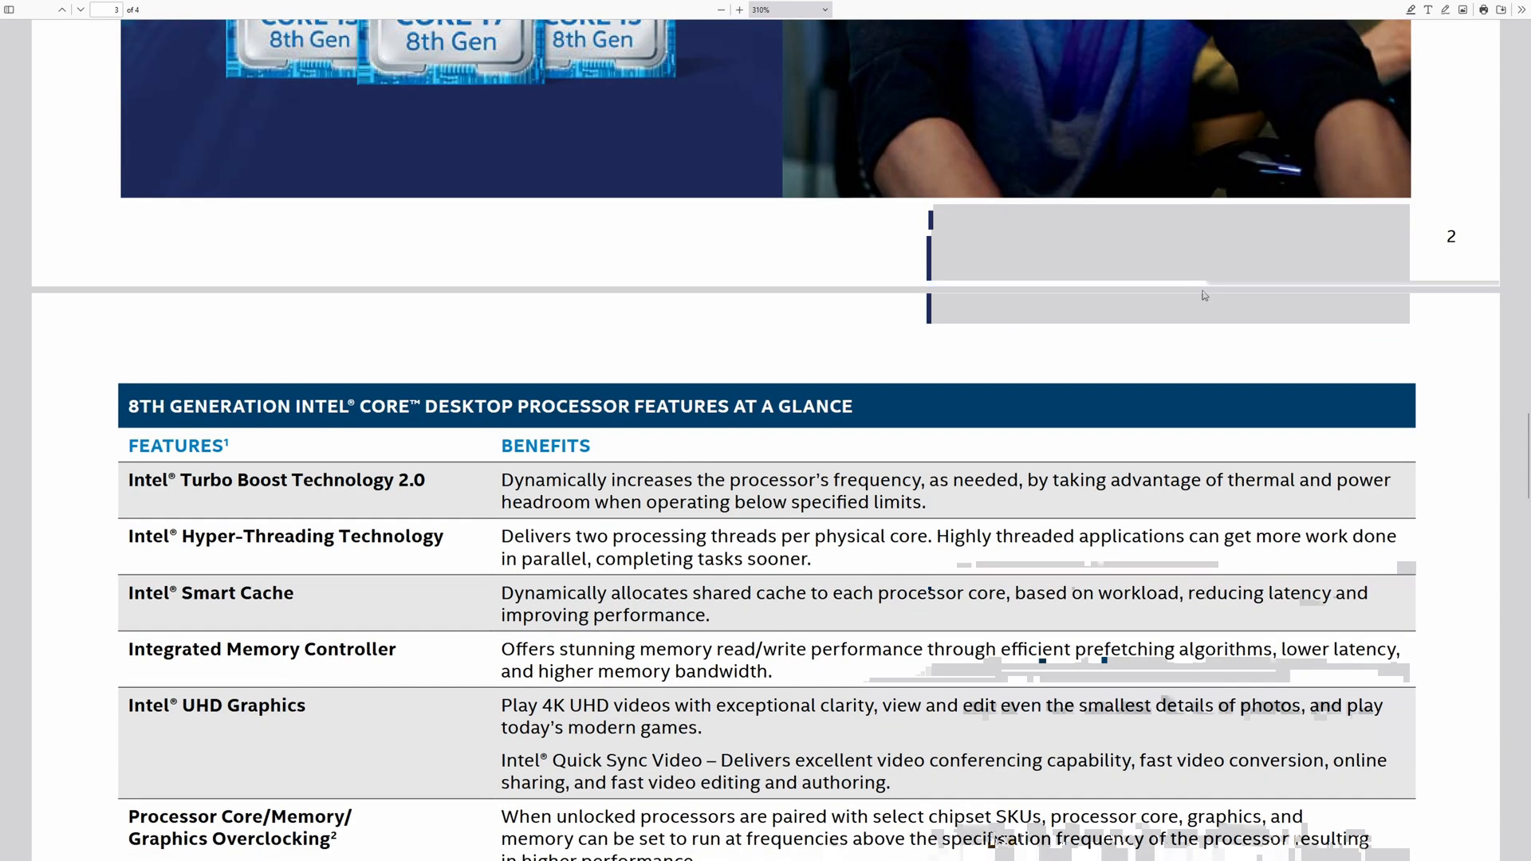
scroll("down", 3)
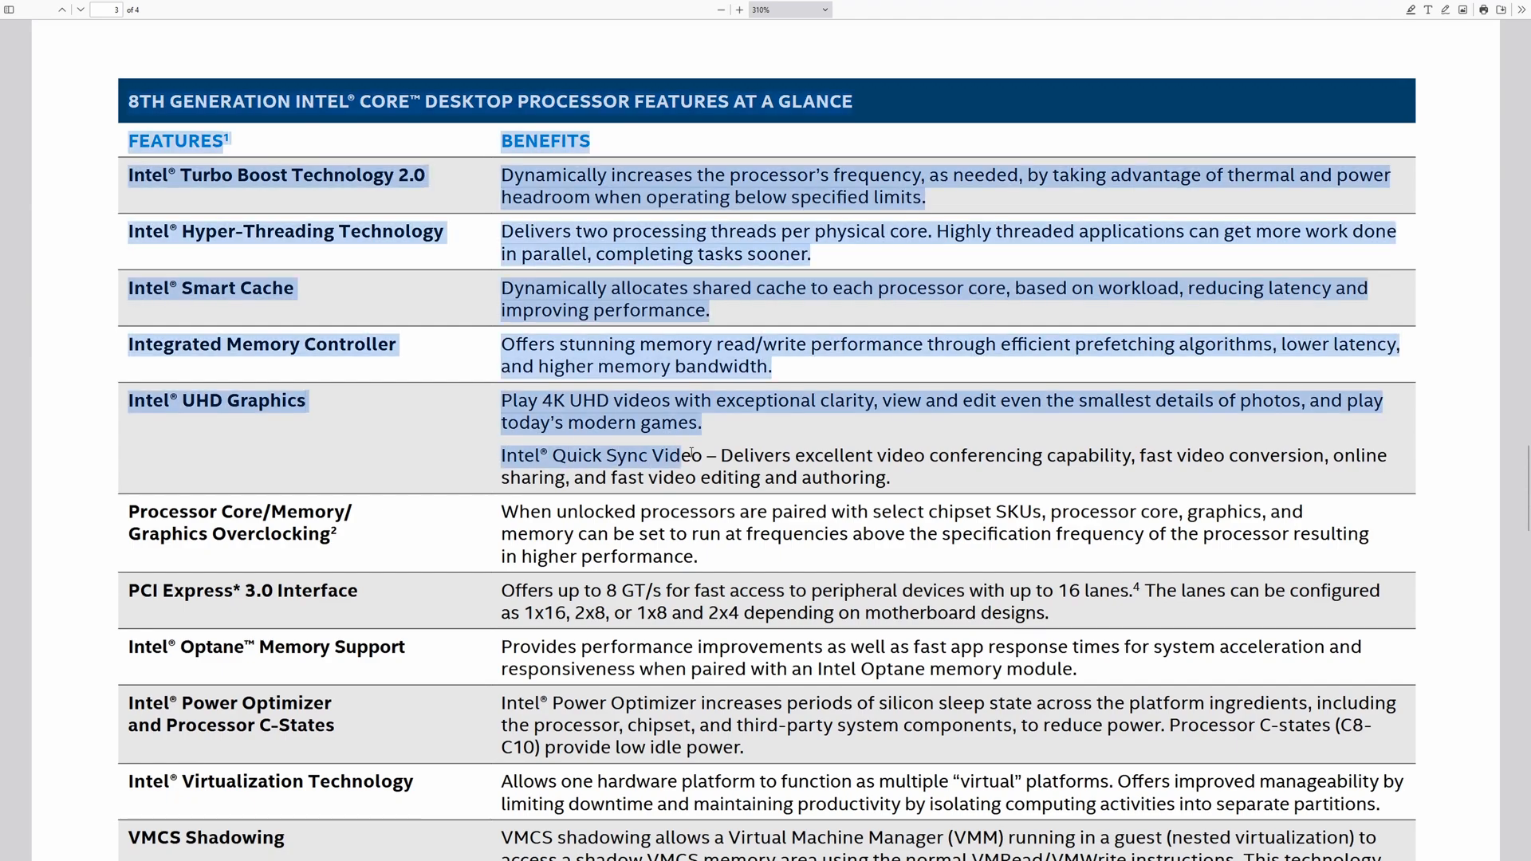
scroll("down", 3)
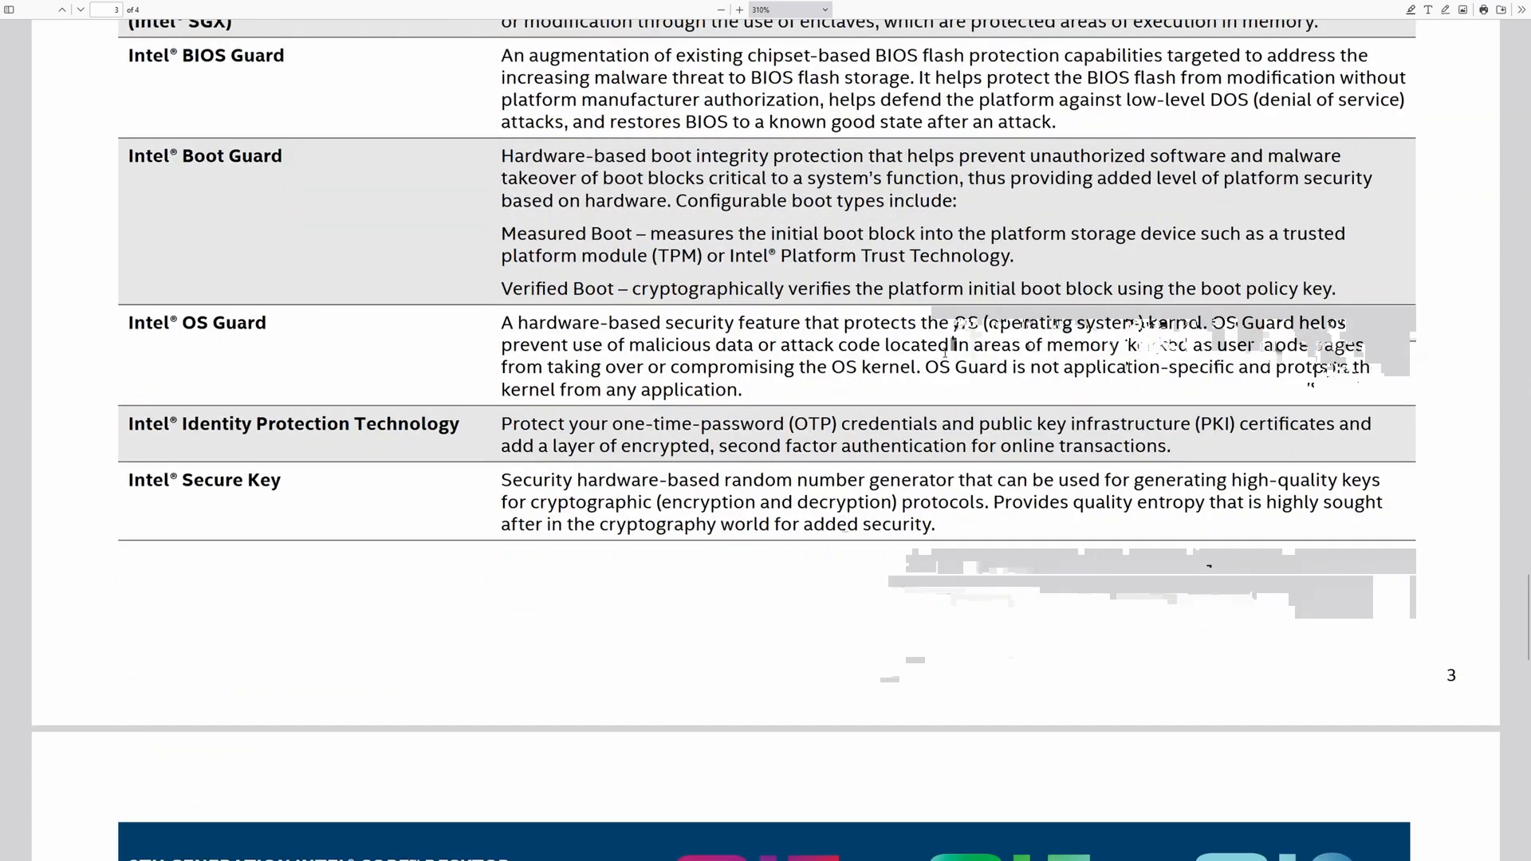
scroll("down", 3)
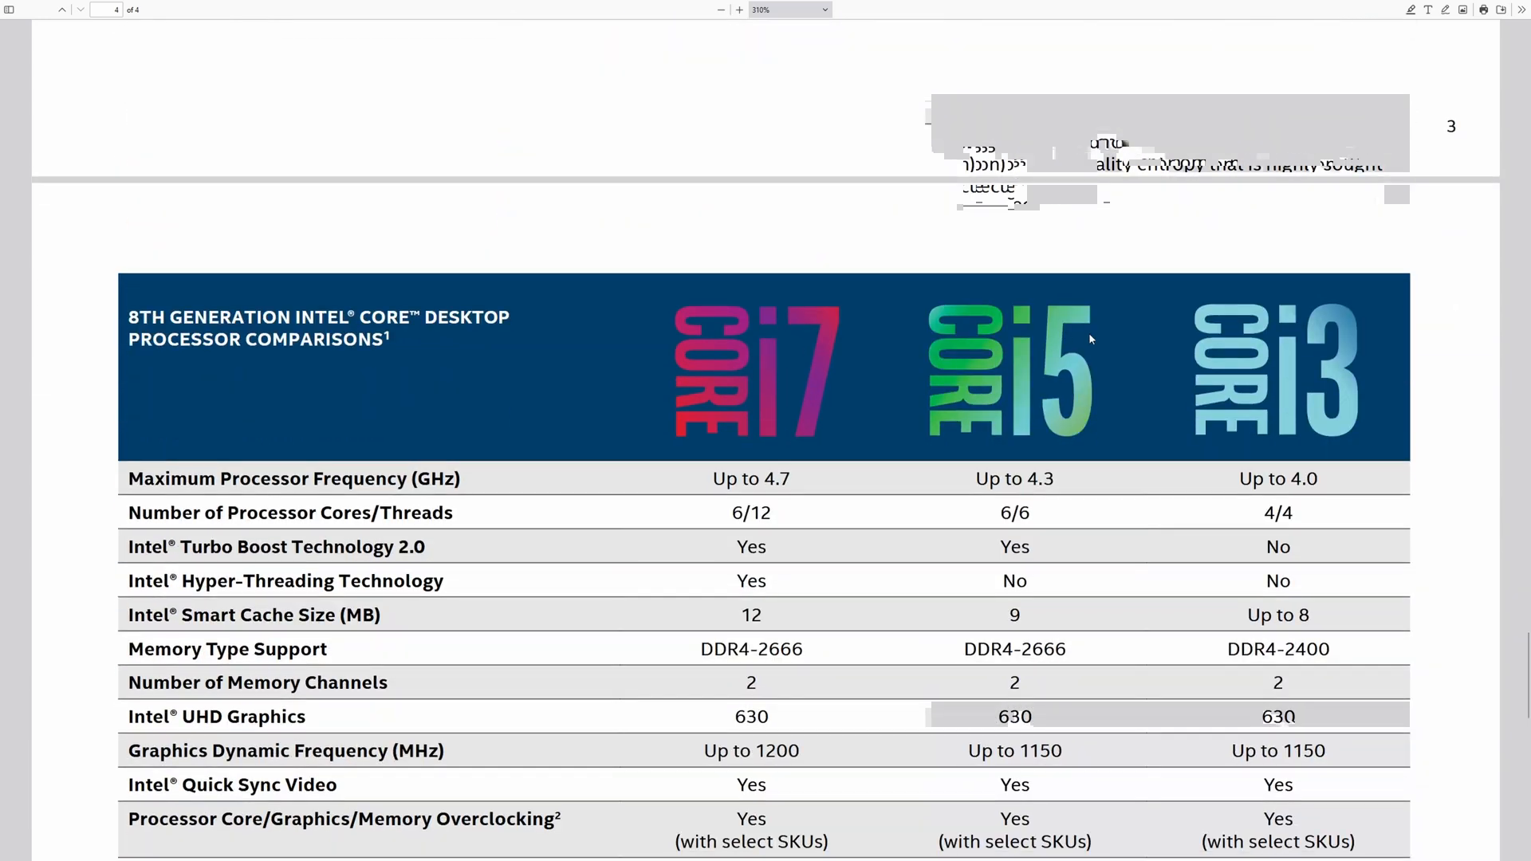
scroll("down", 3)
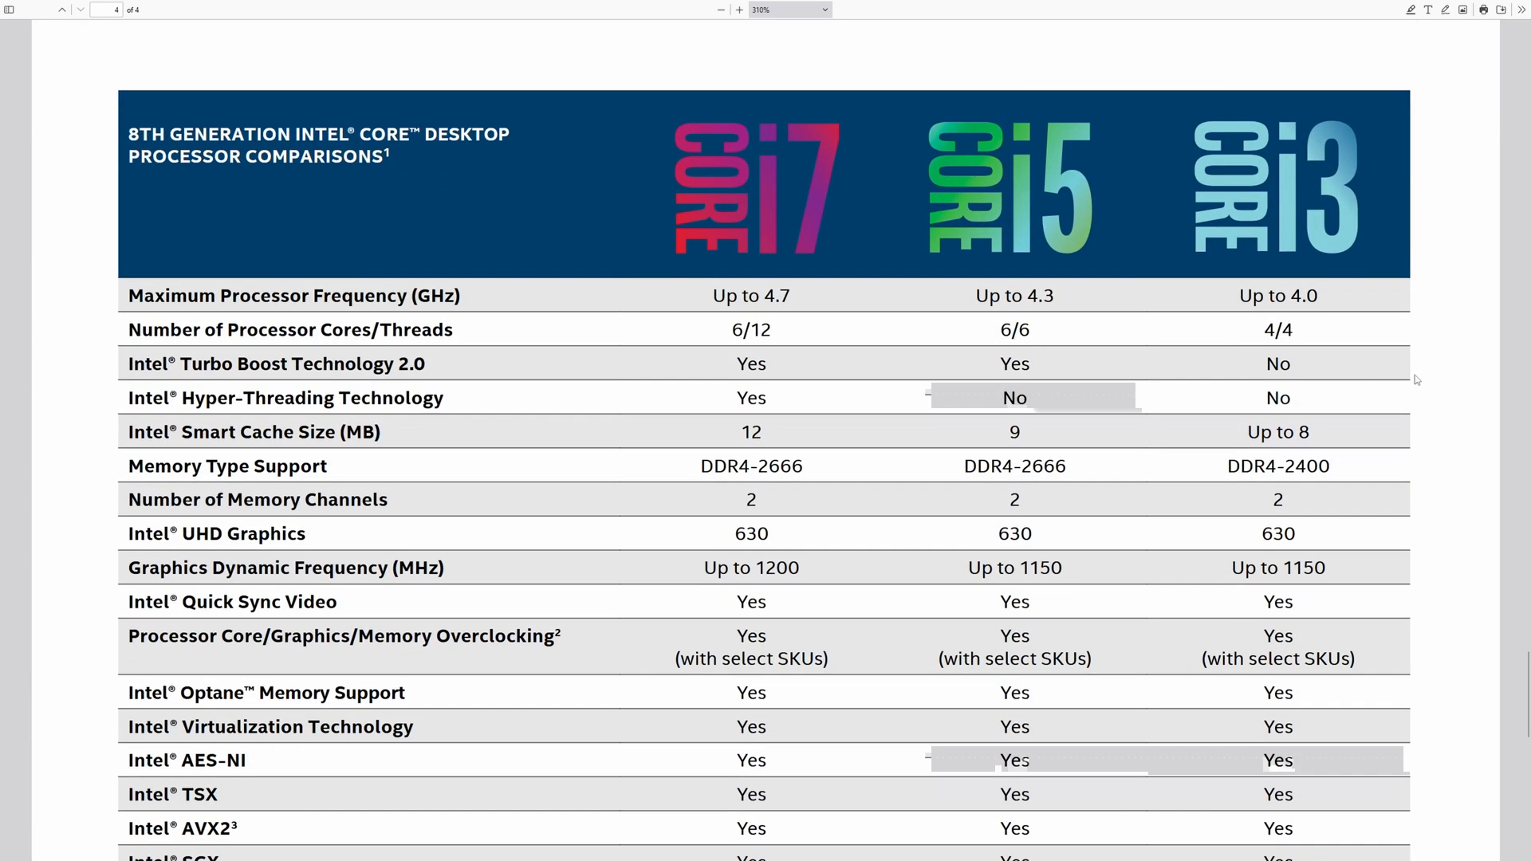
scroll("down", 3)
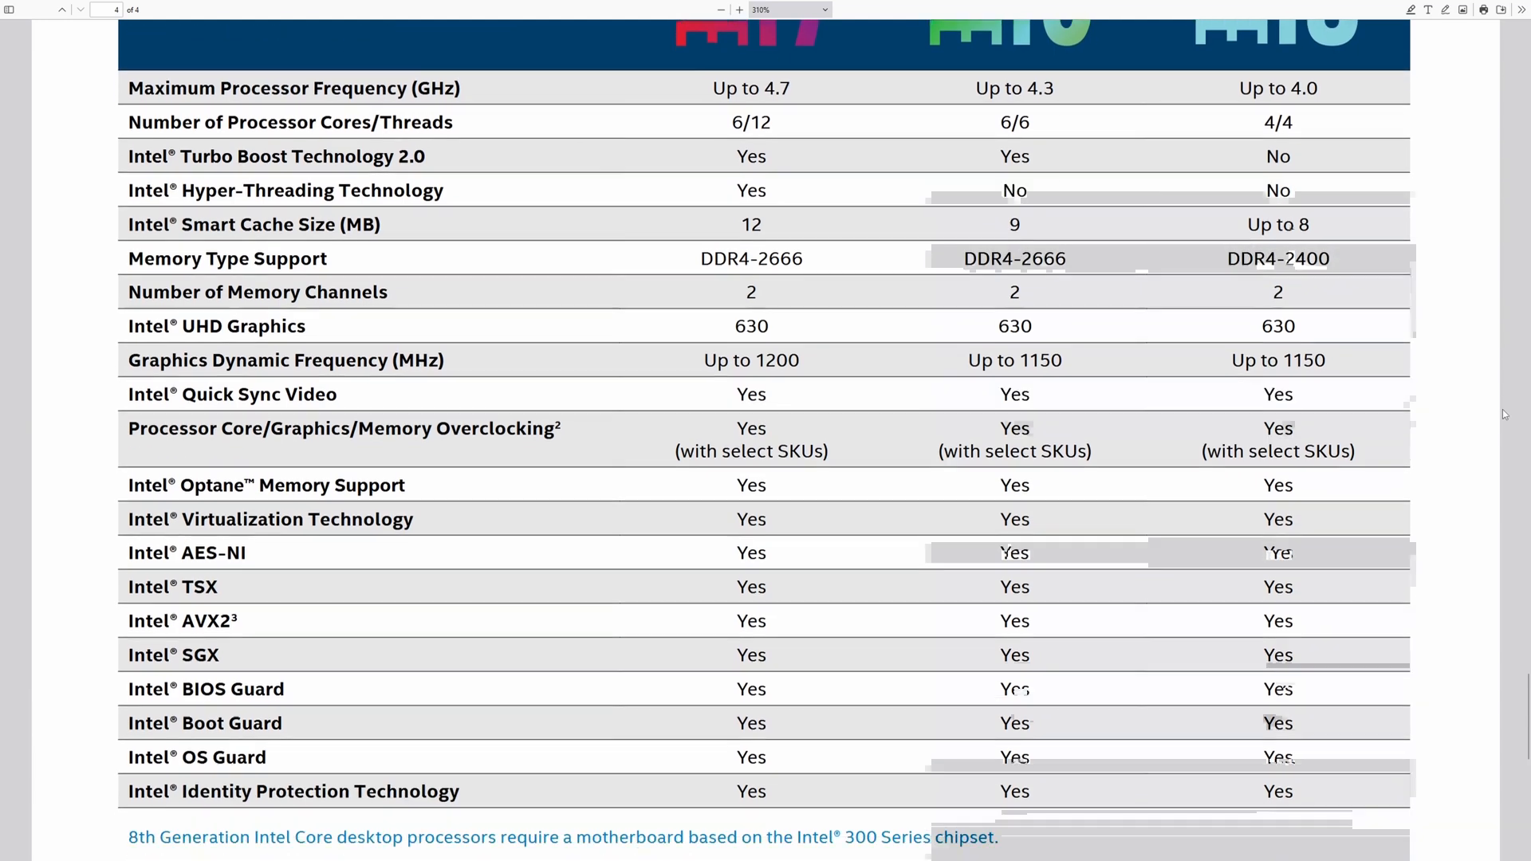
scroll("down", 3)
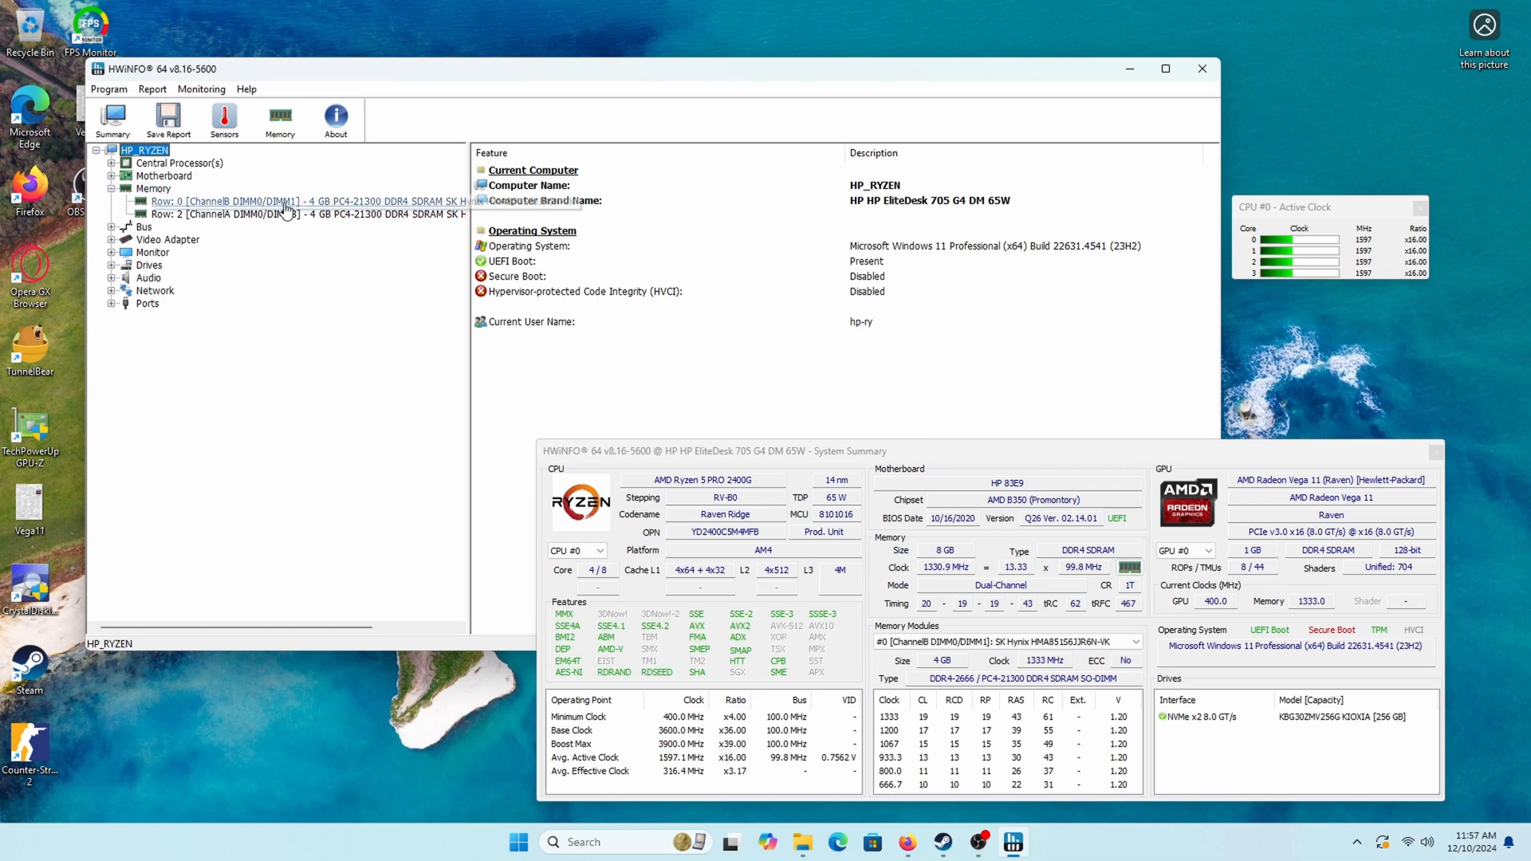
- Show the first memory module's 1.2 V timing details, then expand Drives to reveal the KIOXIA 256 GB NVMe
left_click(303, 201)
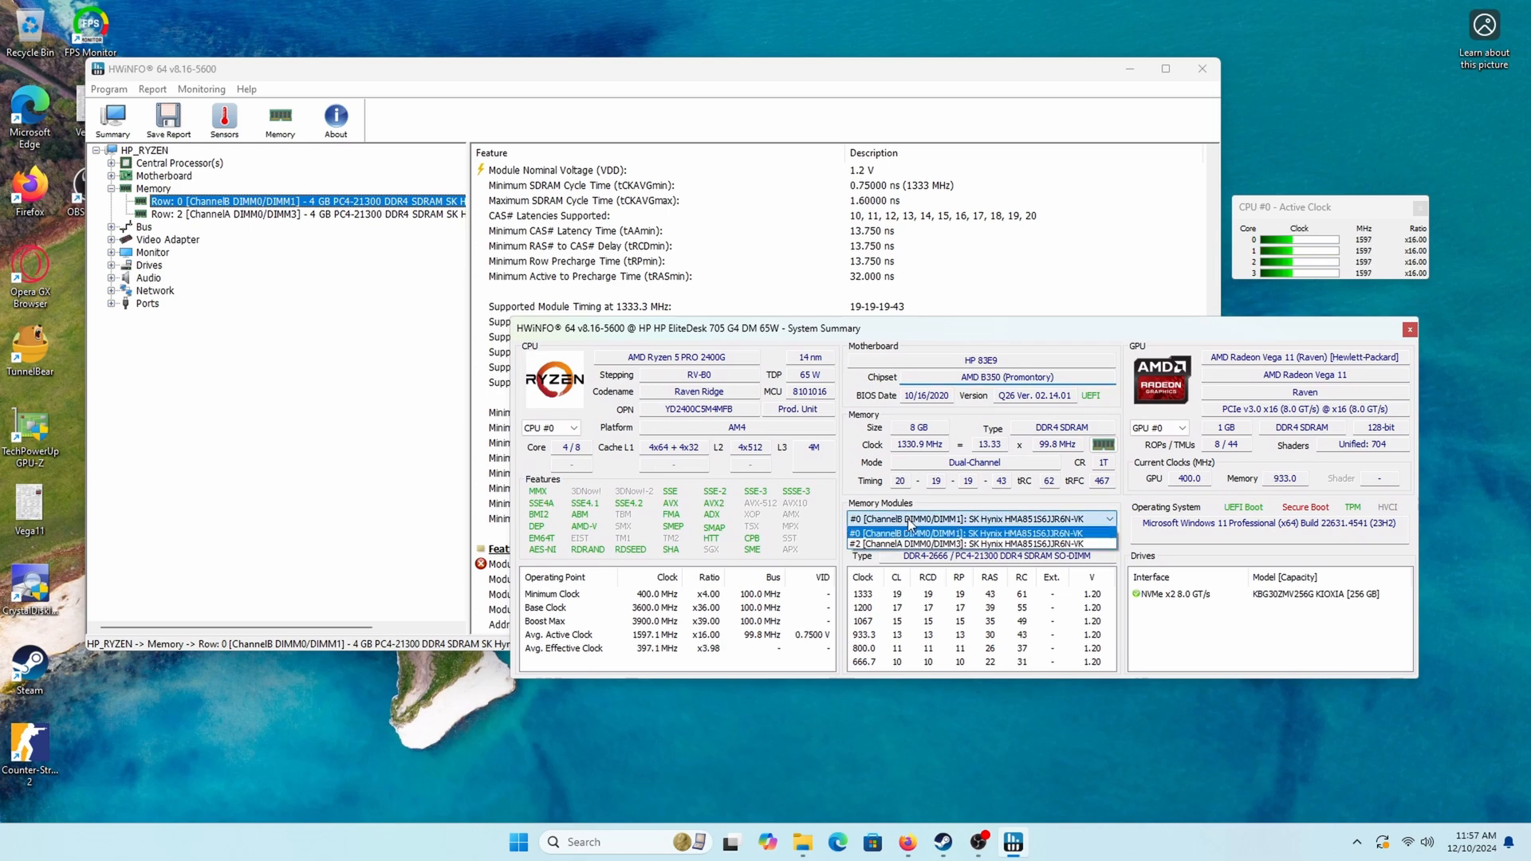
left_click(976, 544)
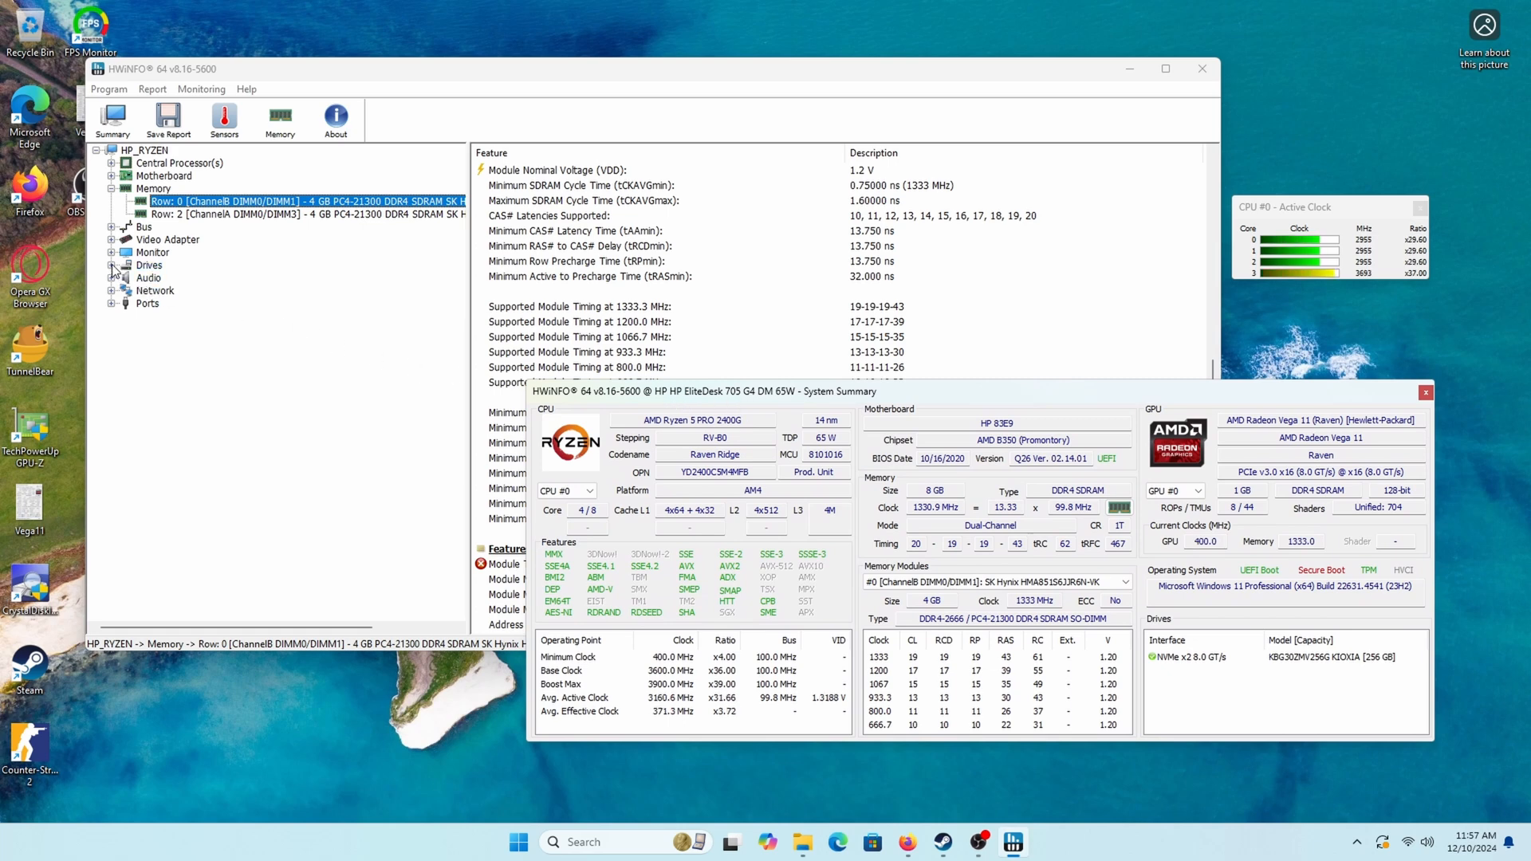
left_click(113, 265)
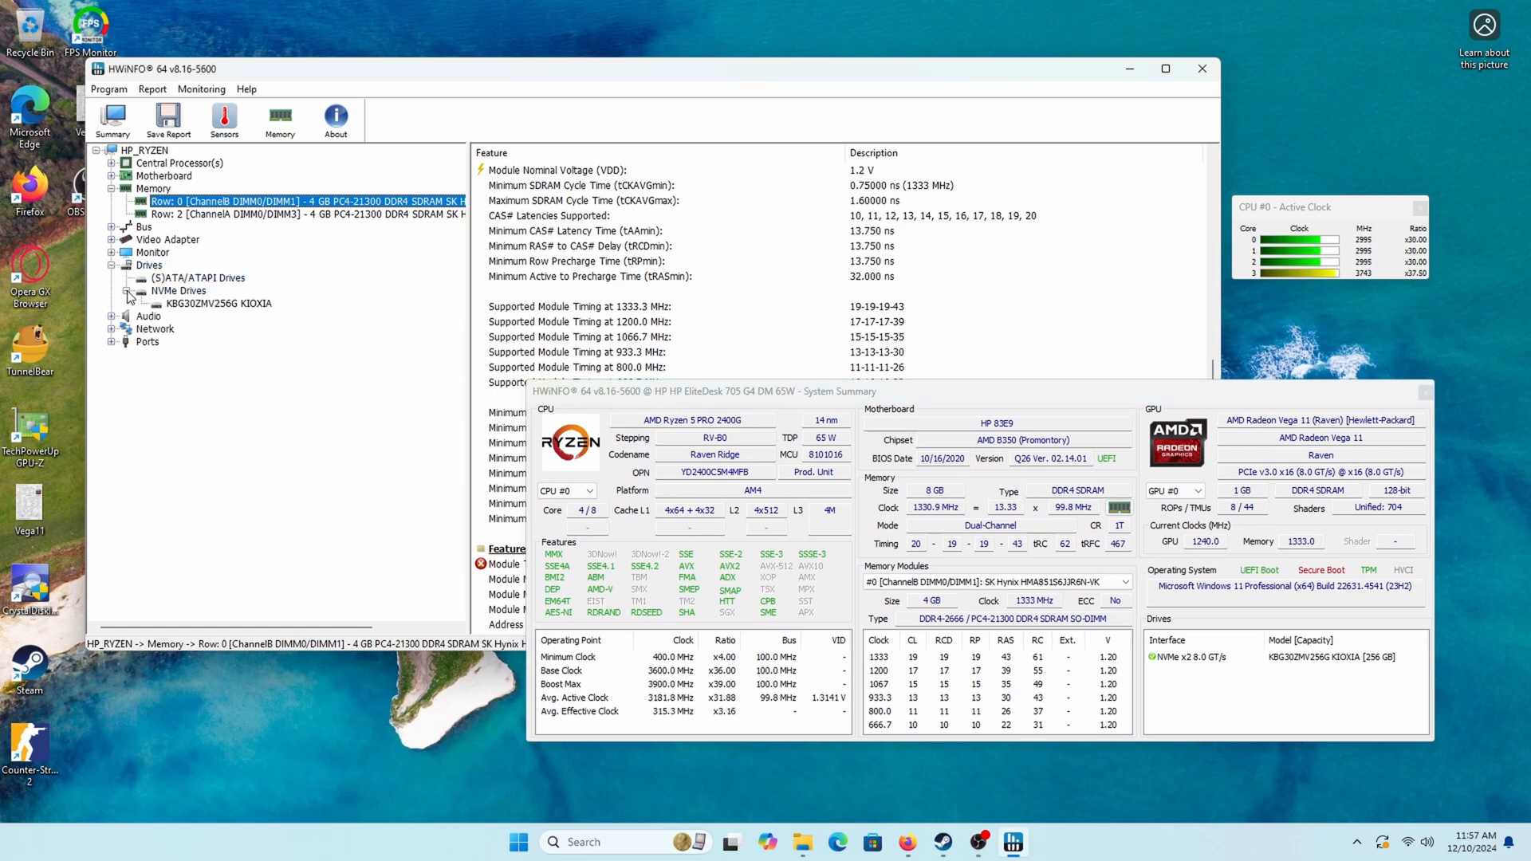
- Show the KIOXIA NVMe S.M.A.R.T. data, singling out 94% device health and 21036 power-on hours
left_click(218, 303)
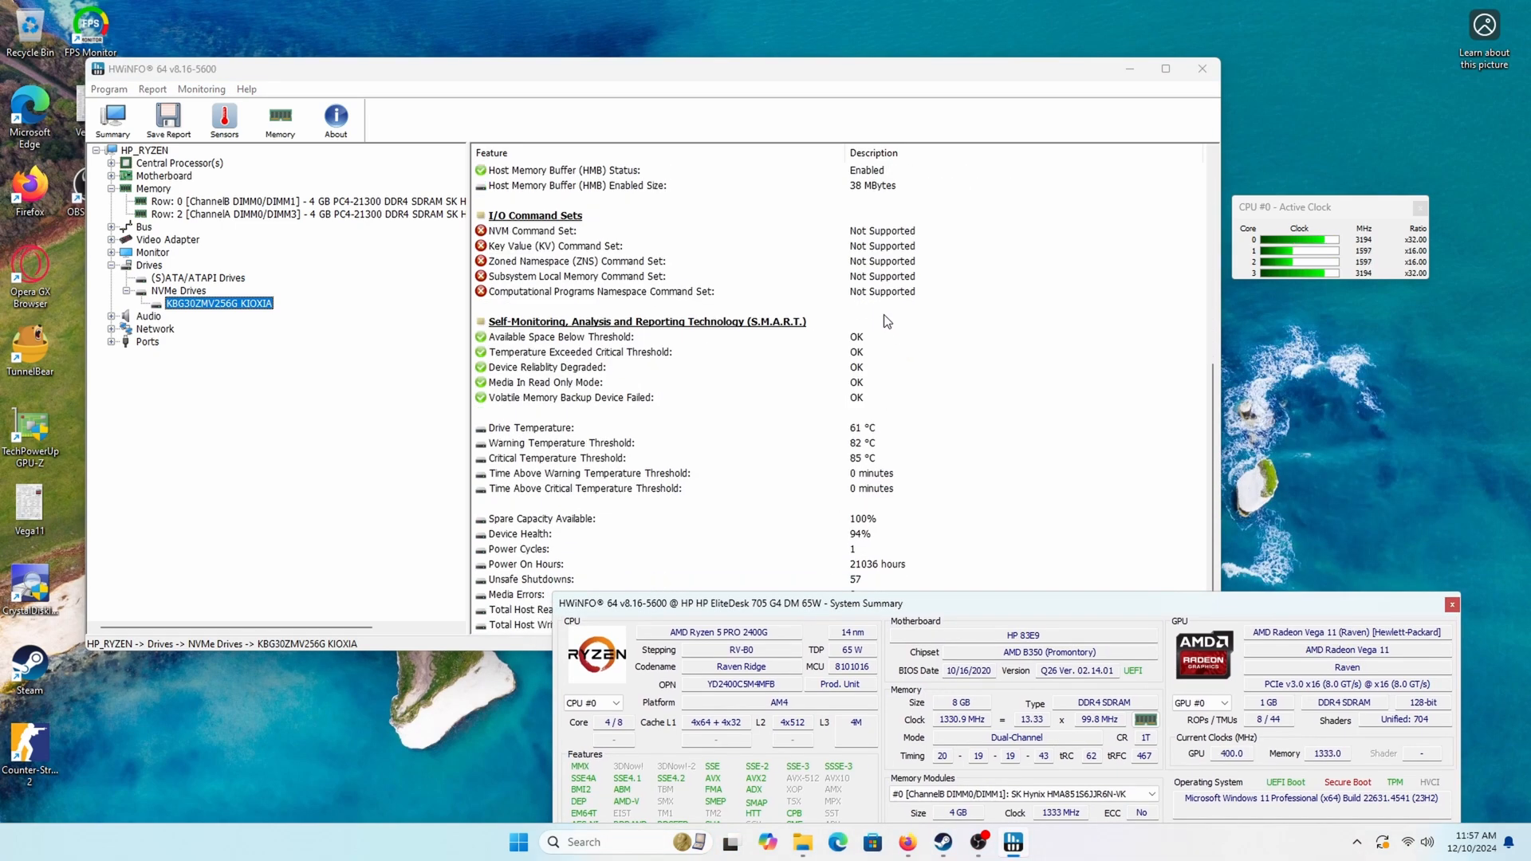
left_click(840, 534)
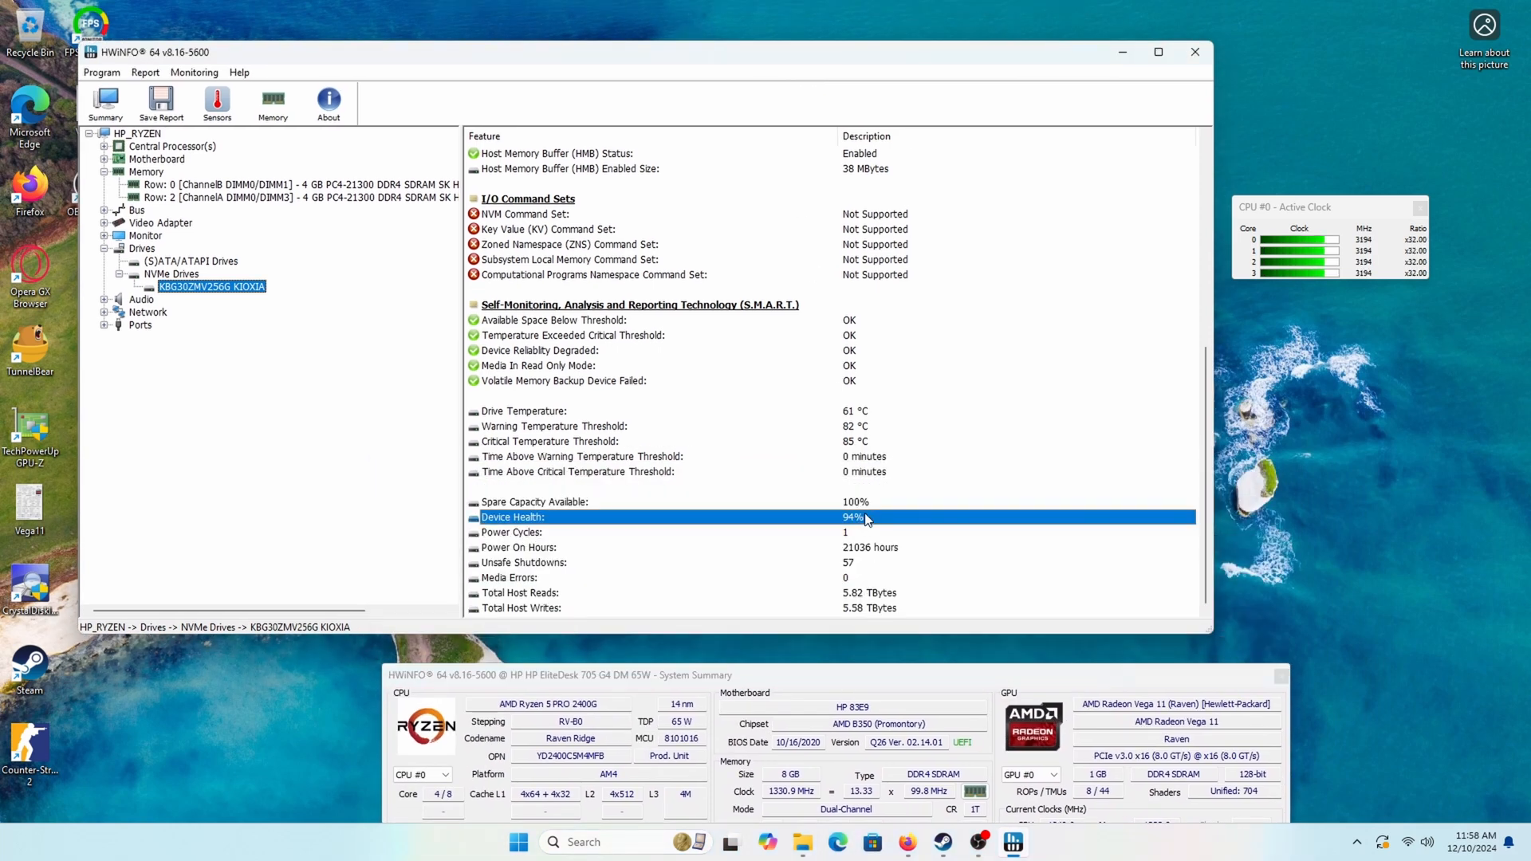
left_click(518, 547)
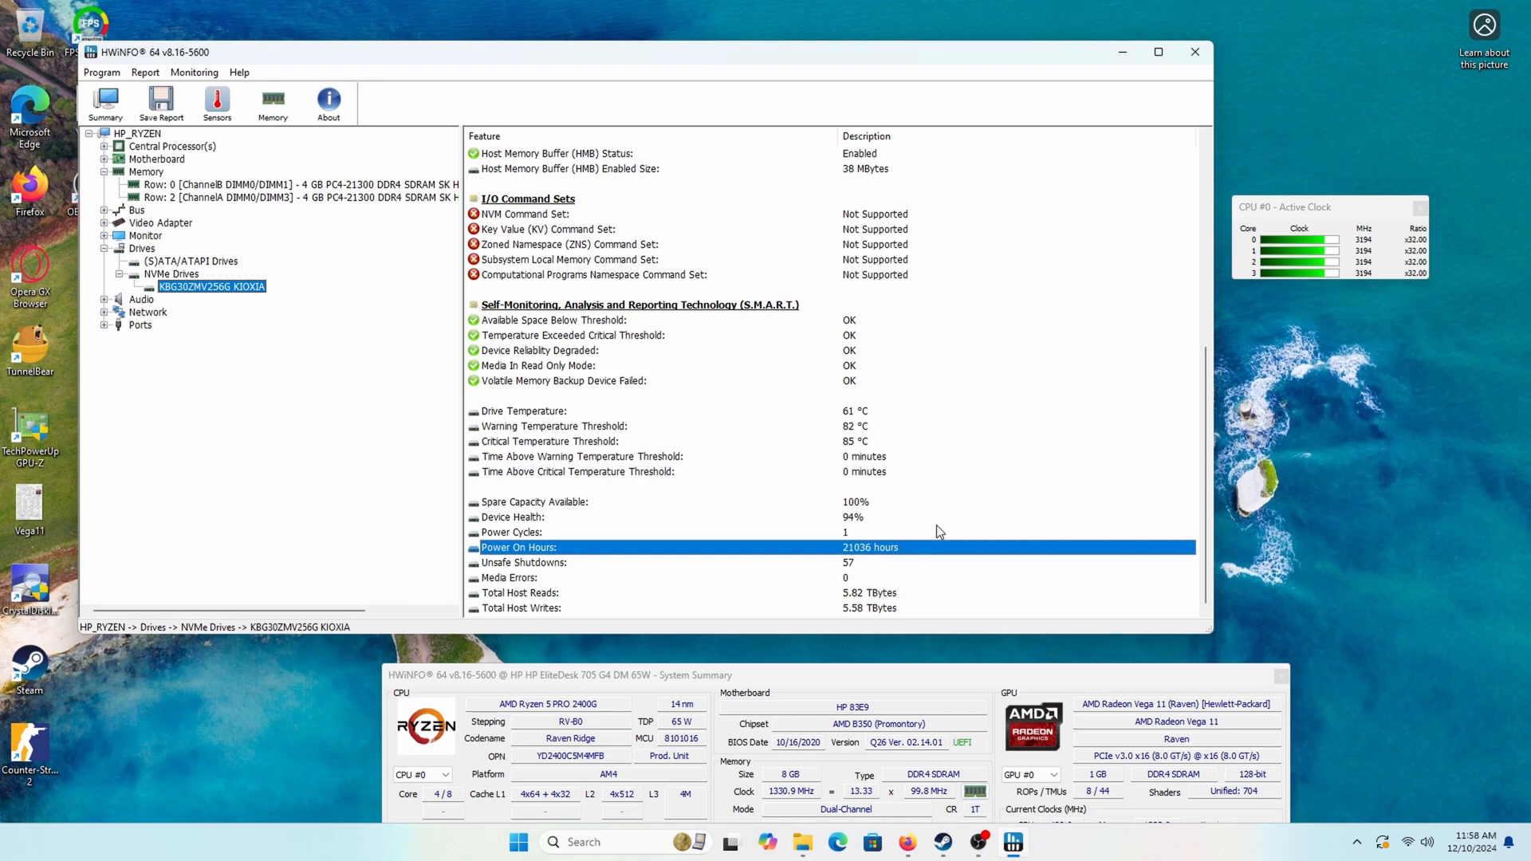